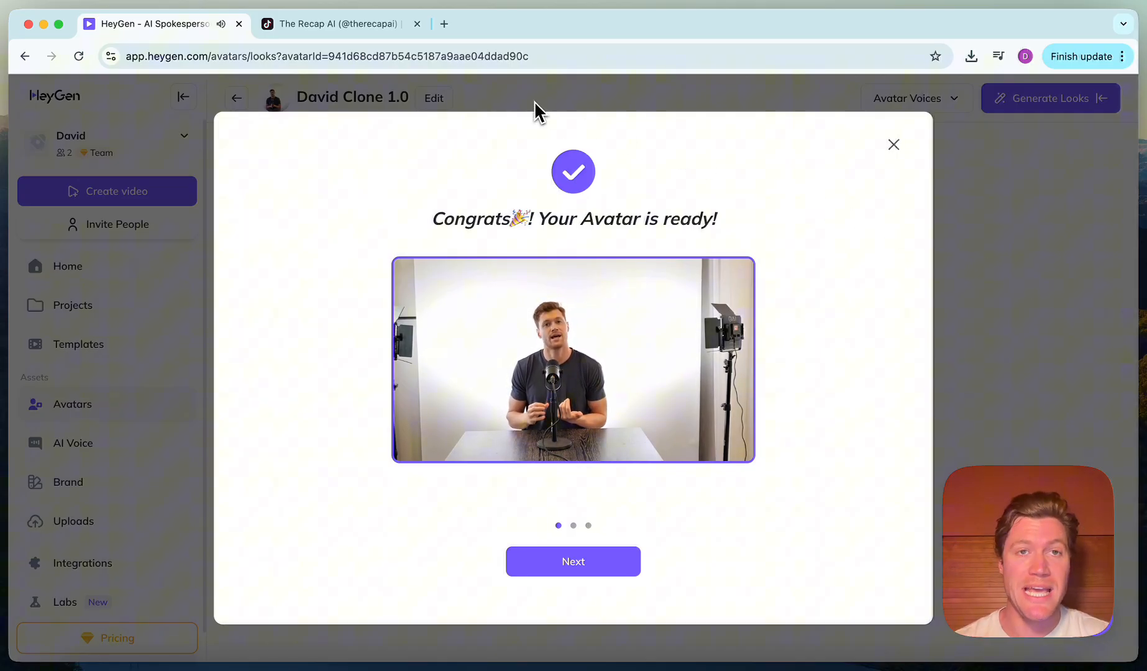
Dismiss the avatar-ready dialog, glance at the TikTok tab, and return to the HeyGen Avatars page.
{"action": "left_click", "coordinate": [337, 24]}
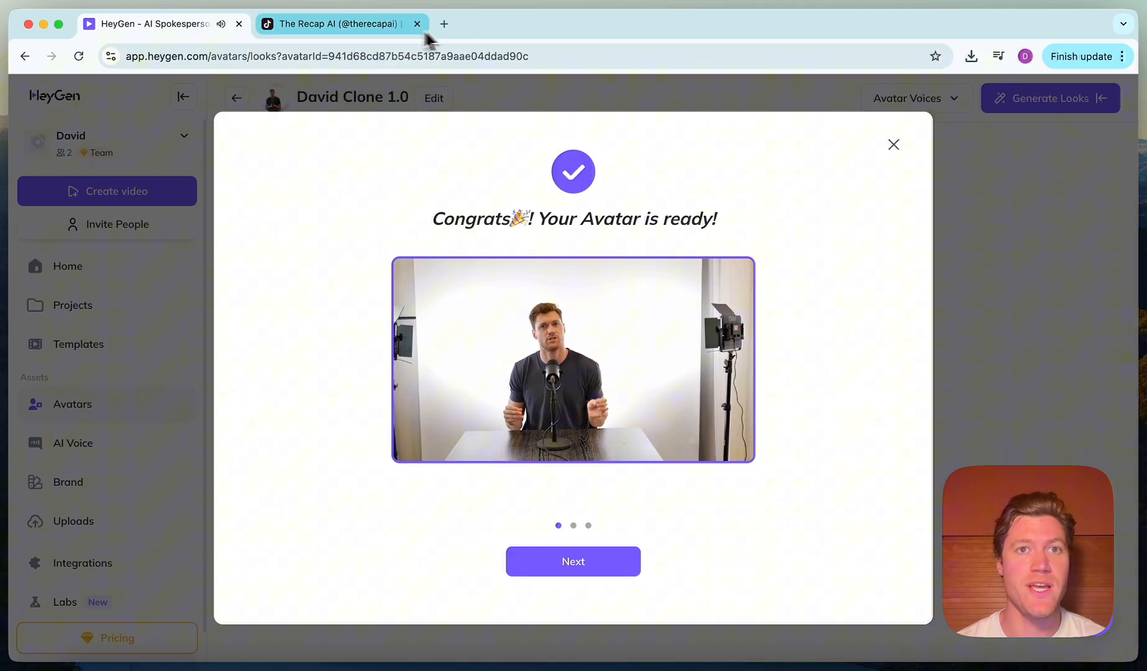
{"action": "left_click", "coordinate": [337, 24]}
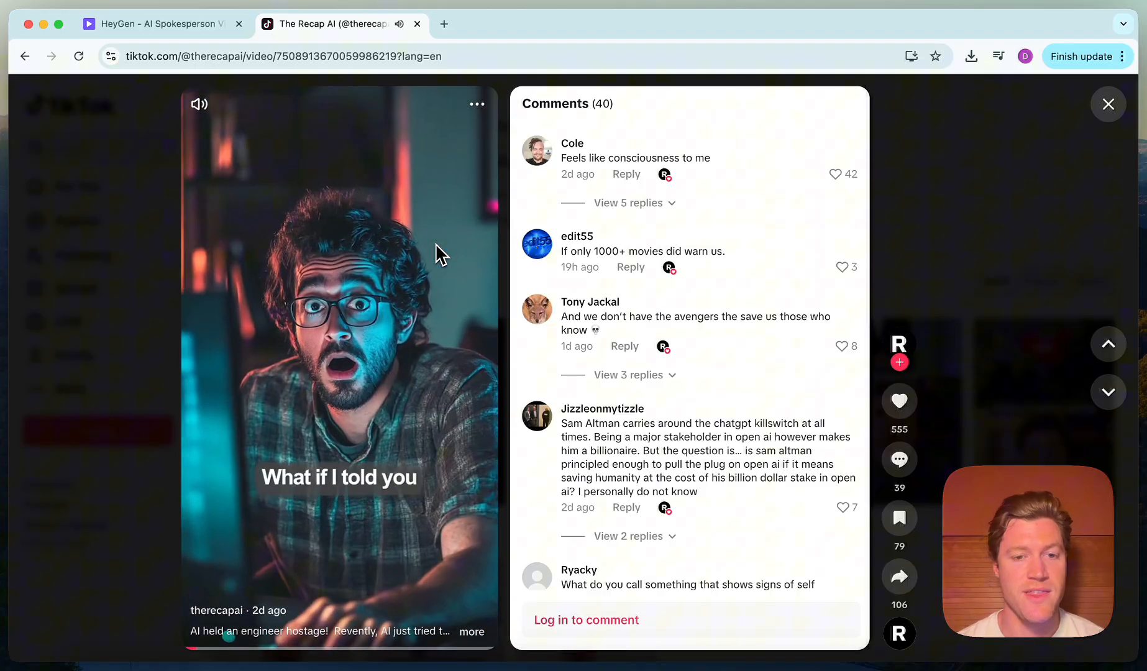
{"action": "left_click", "coordinate": [154, 24]}
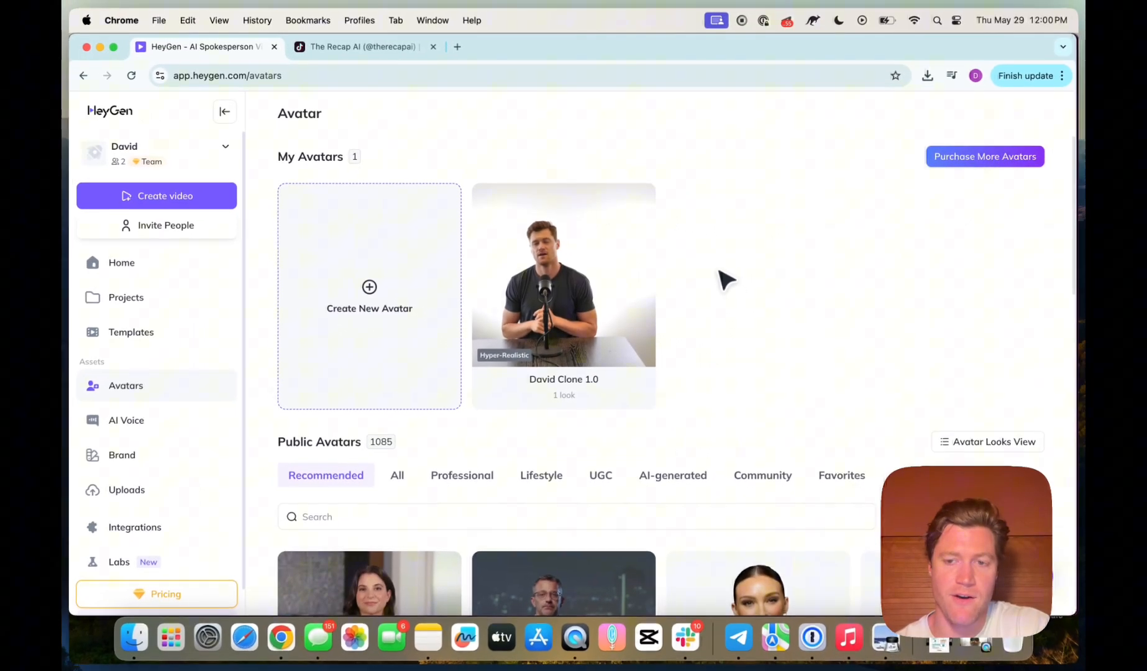
{"action": "mouse_move", "coordinate": [726, 312]}
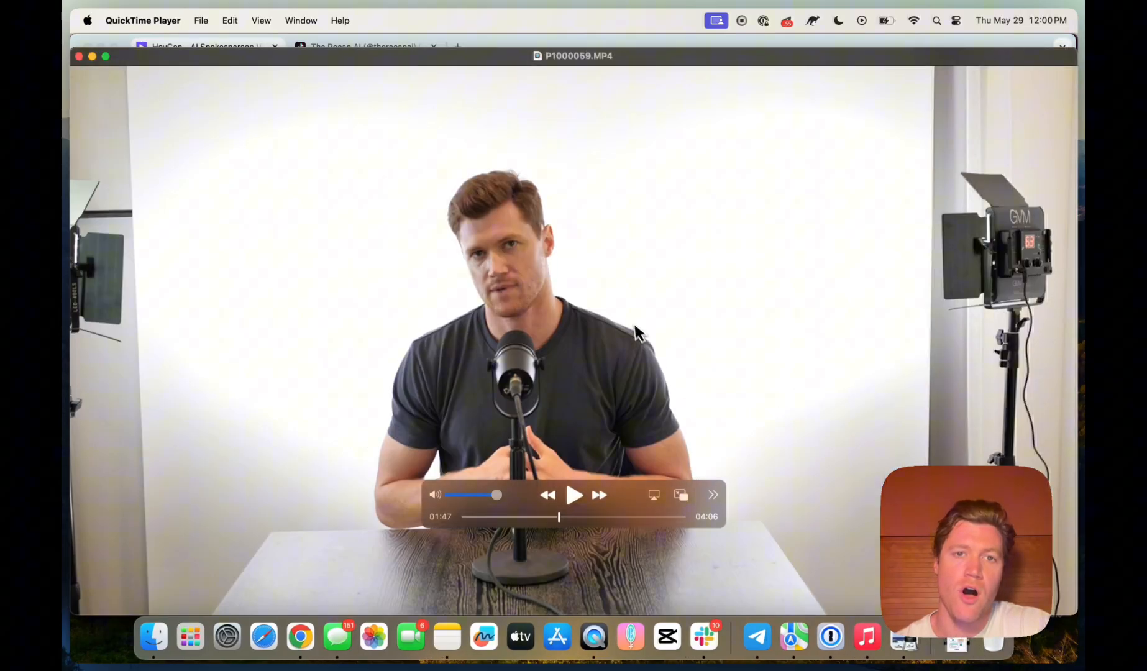
{"action": "mouse_move", "coordinate": [523, 286]}
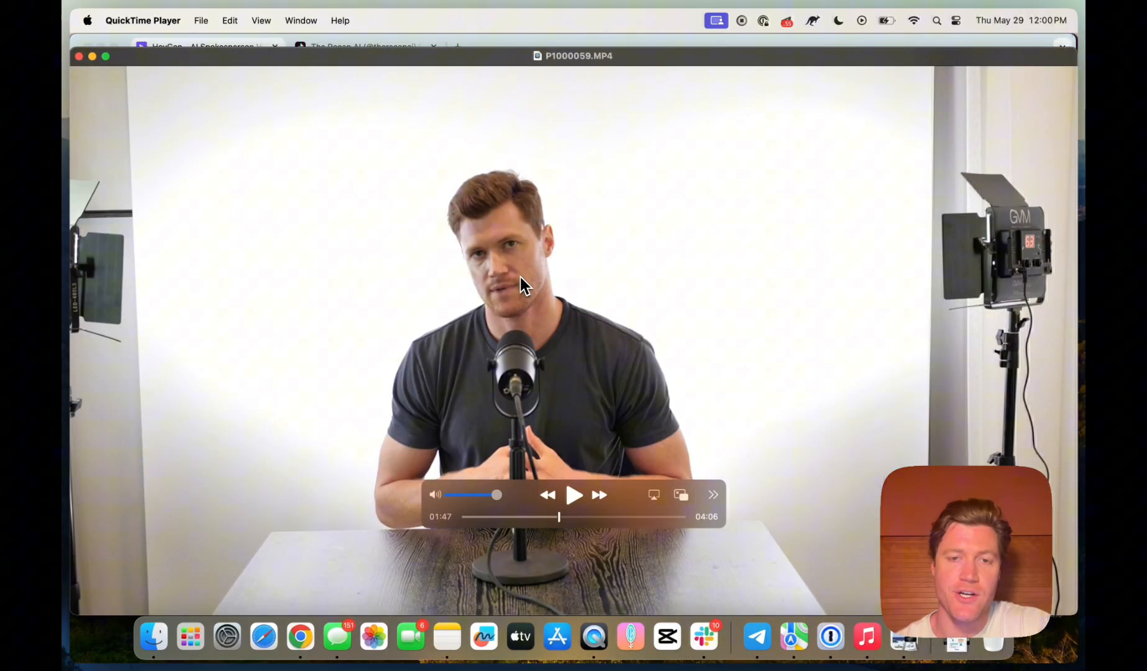
{"action": "mouse_move", "coordinate": [555, 392]}
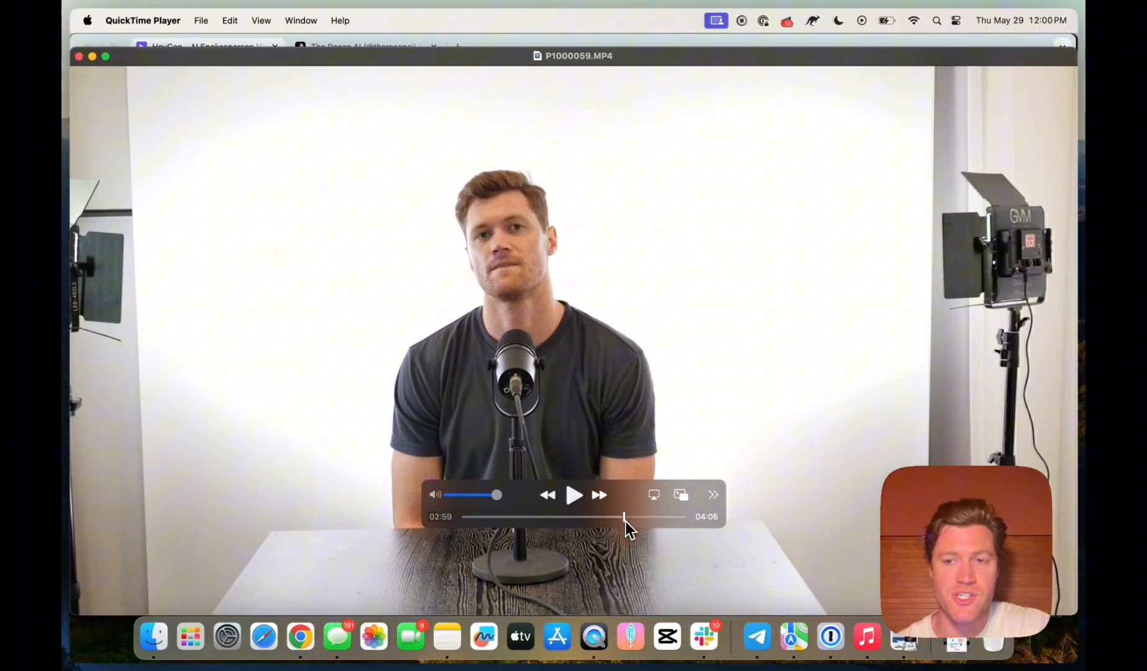
{"action": "left_click_drag", "start_coordinate": [624, 517], "coordinate": [635, 516]}
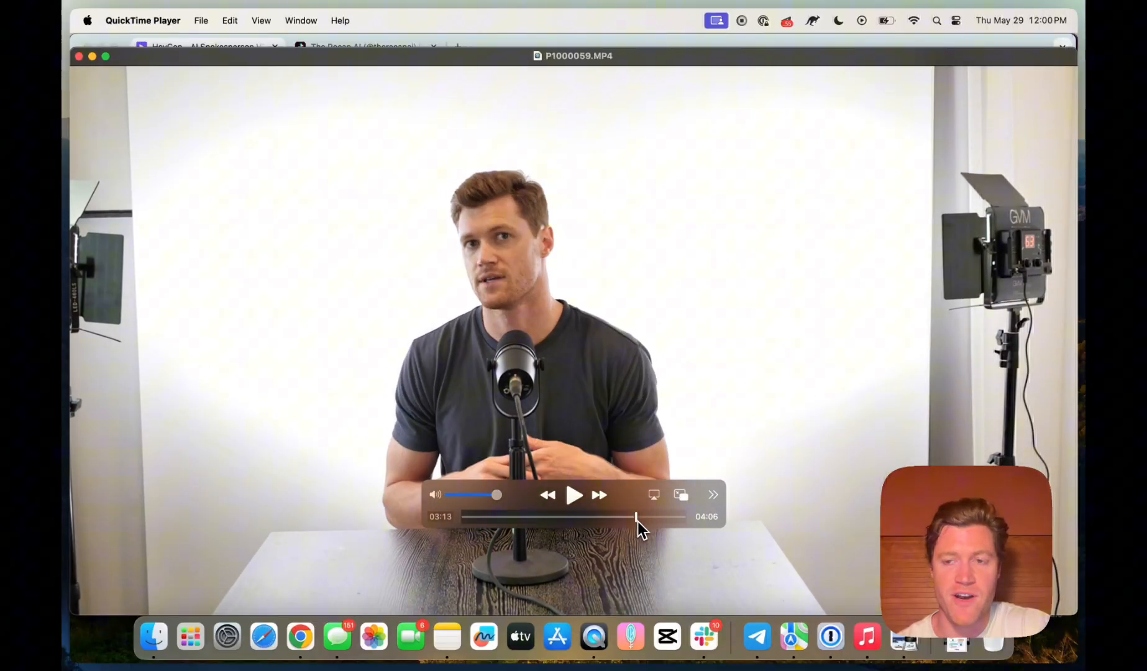
{"action": "left_click_drag", "start_coordinate": [636, 516], "coordinate": [621, 515]}
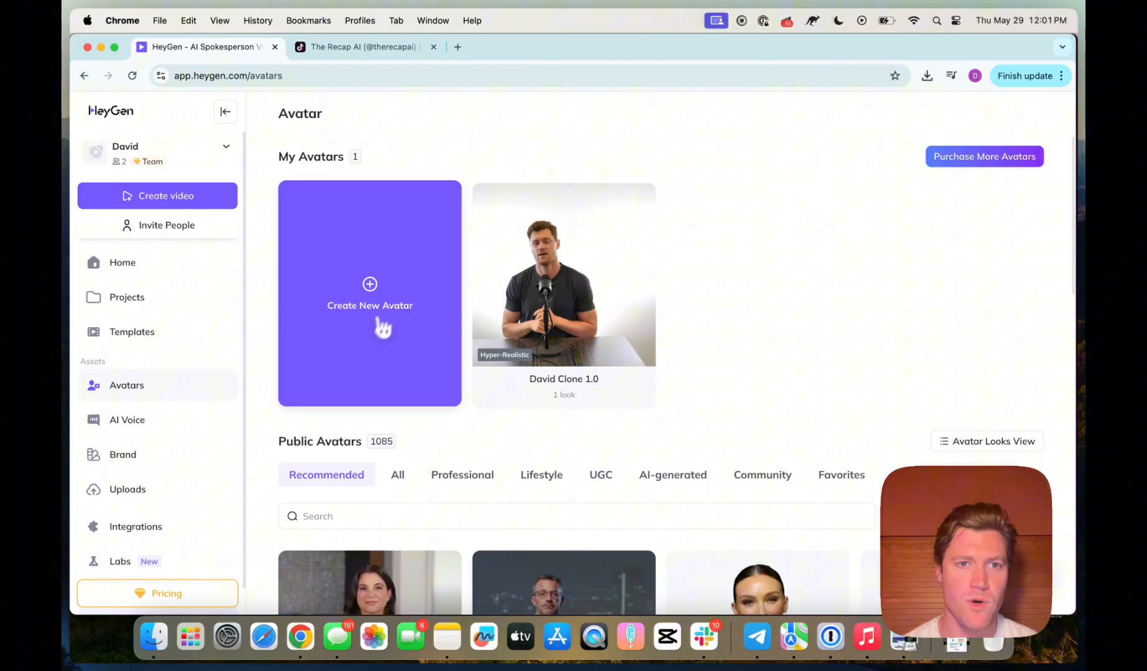
Begin Create New Avatar, watch the intro, and advance past the footage tips to the upload step.
{"action": "left_click", "coordinate": [370, 305]}
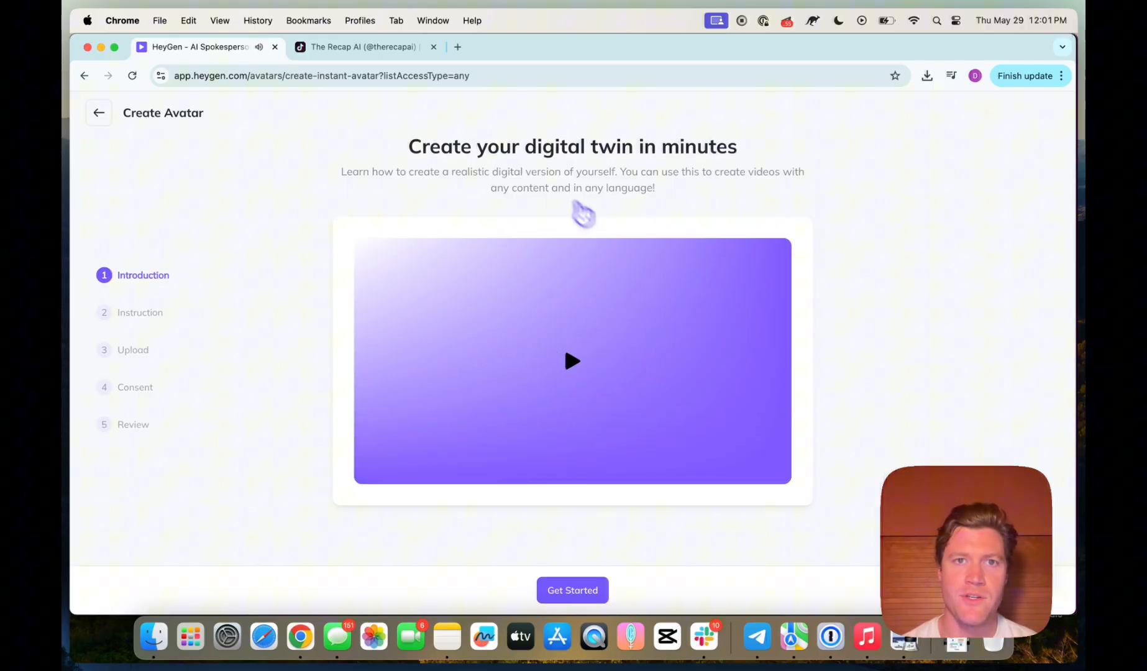
{"action": "left_click", "coordinate": [572, 361]}
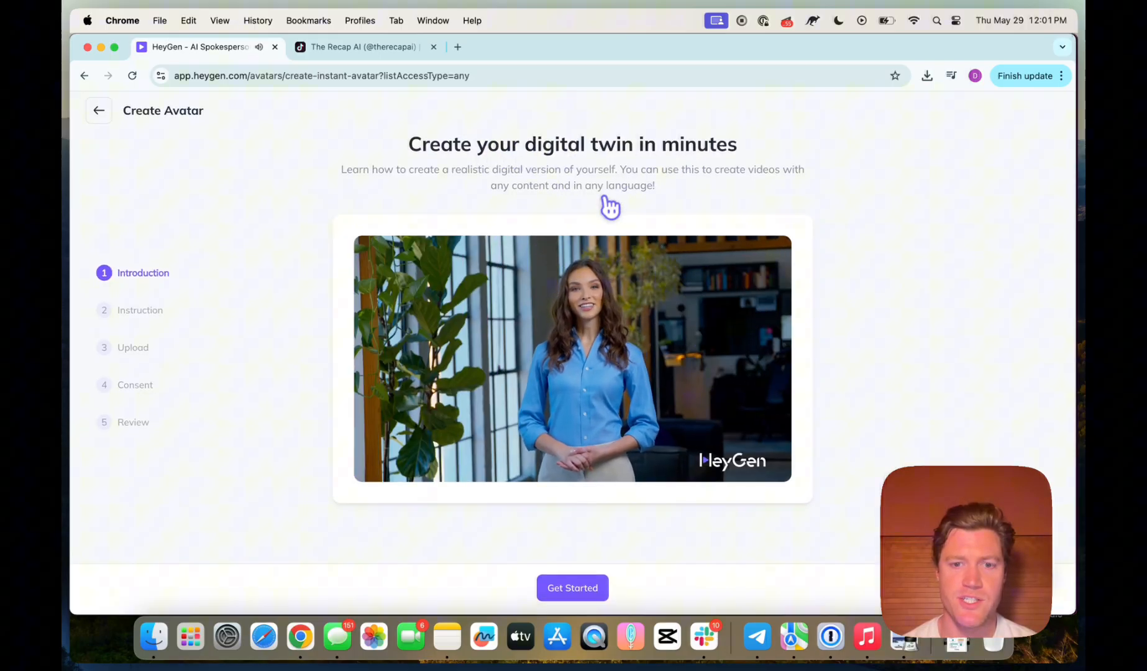
{"action": "left_click", "coordinate": [572, 588]}
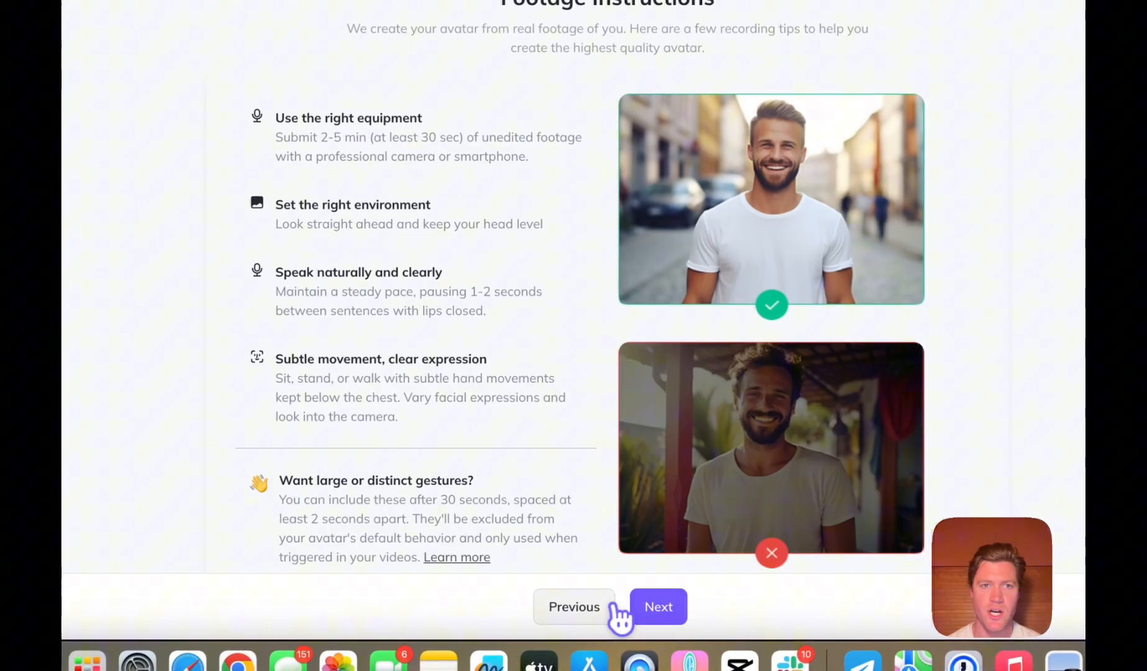
{"action": "scroll", "scroll_direction": "down", "scroll_amount": 3}
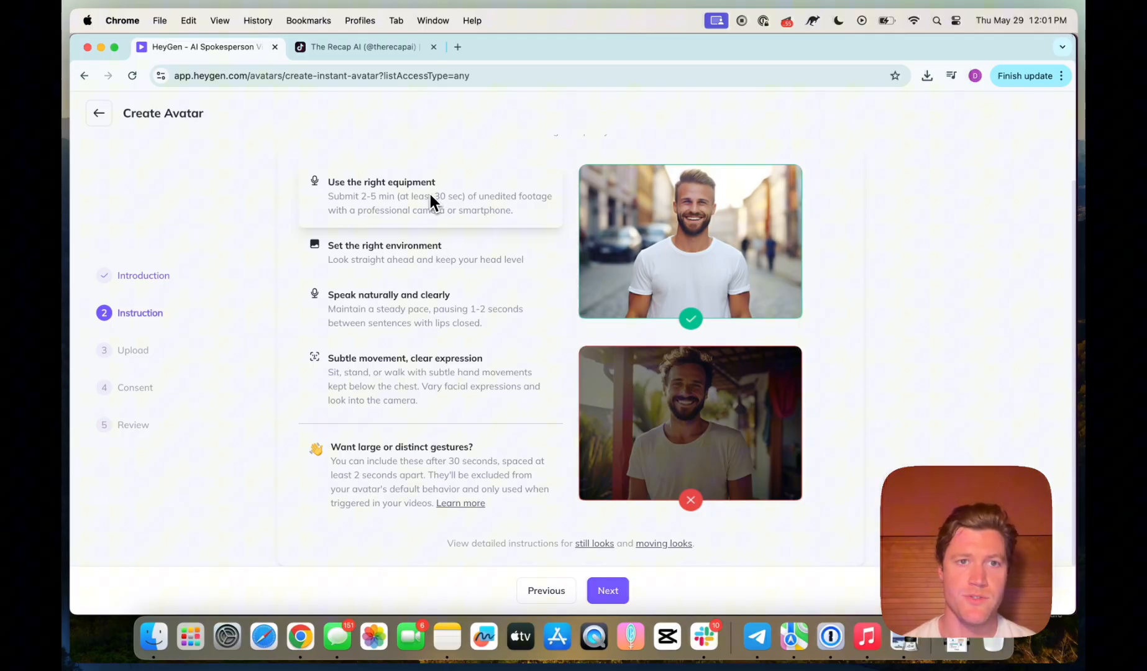
{"action": "mouse_move", "coordinate": [408, 256]}
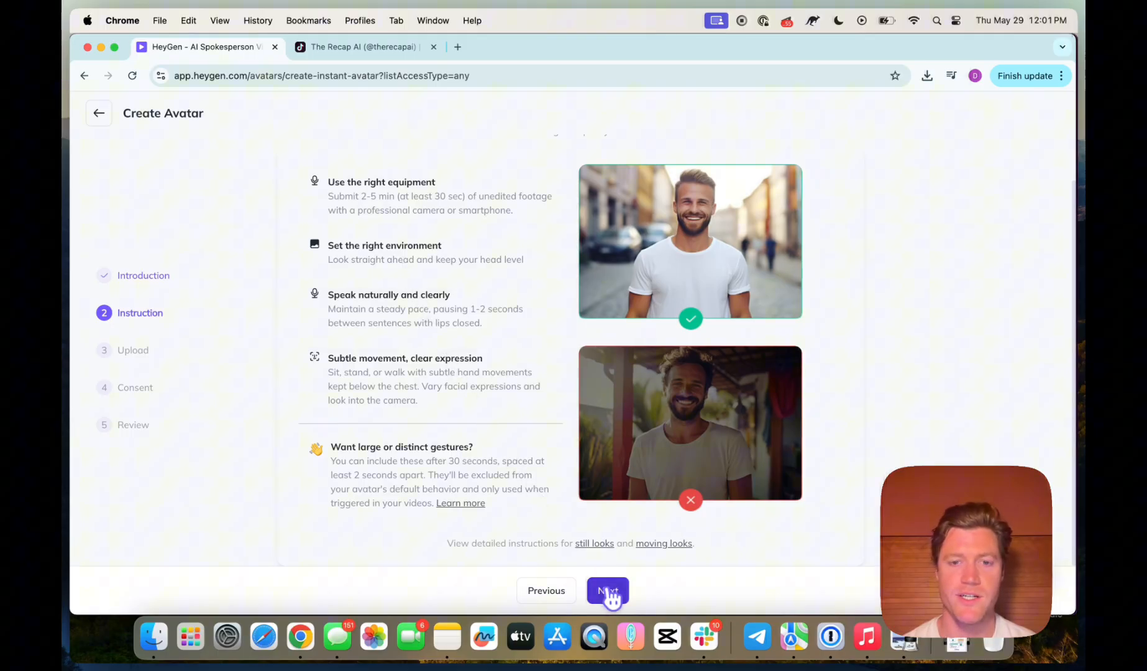
{"action": "left_click", "coordinate": [606, 590]}
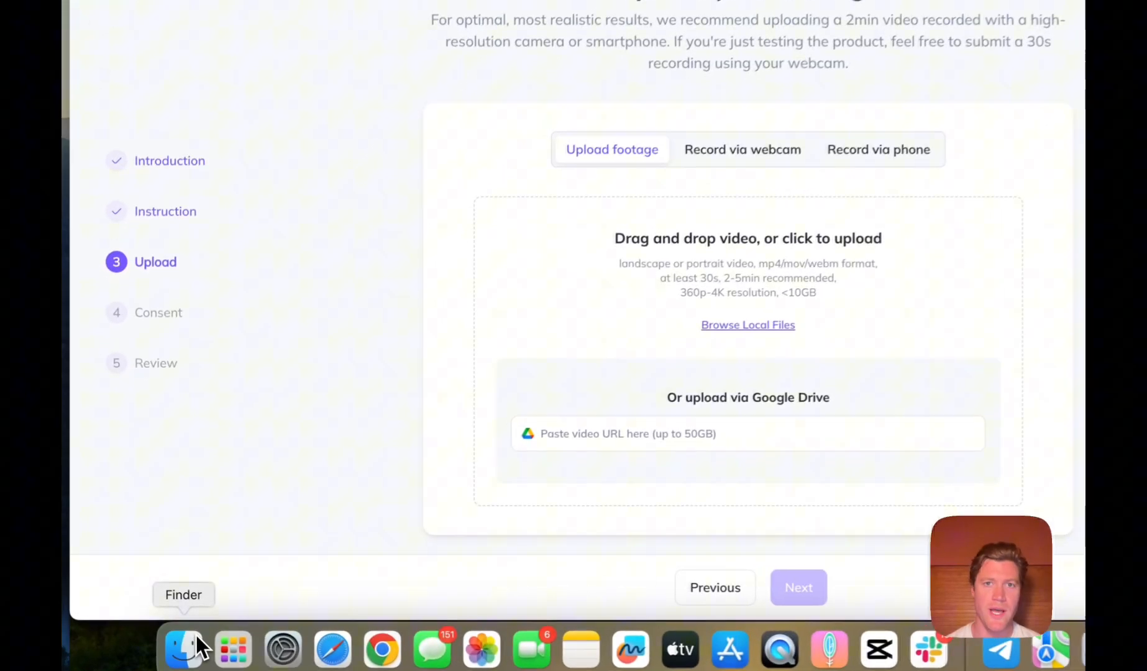
Upload P1000059.MP4 from Recents as training footage with AI background removal, then continue to consent.
{"action": "left_click", "coordinate": [183, 648]}
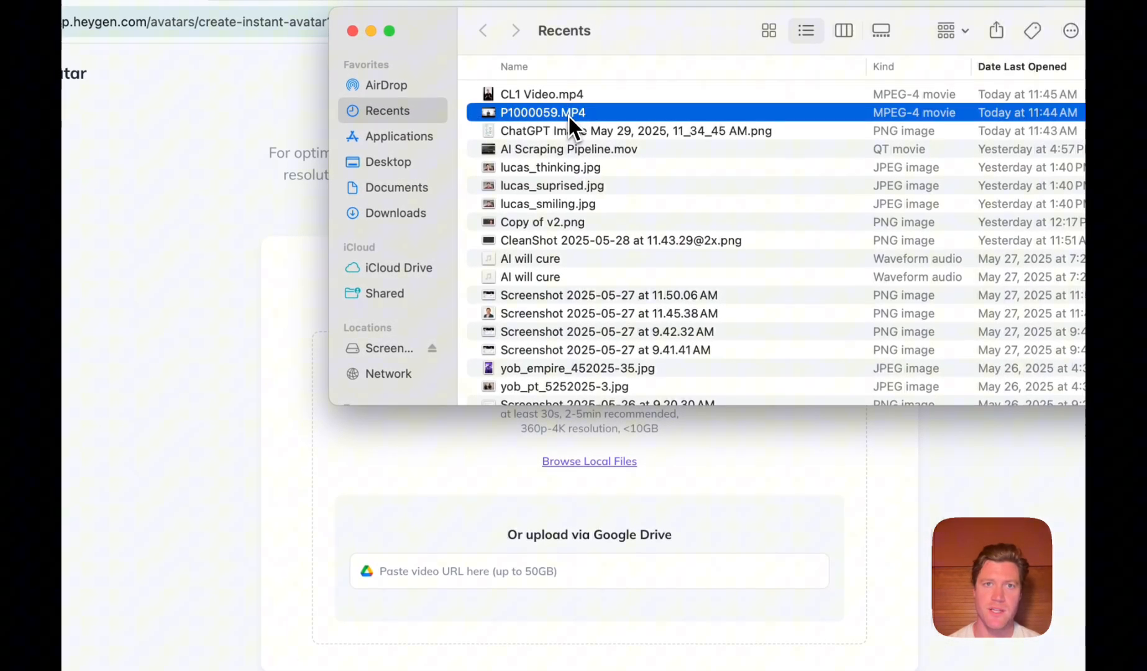
{"action": "double_click", "coordinate": [543, 111]}
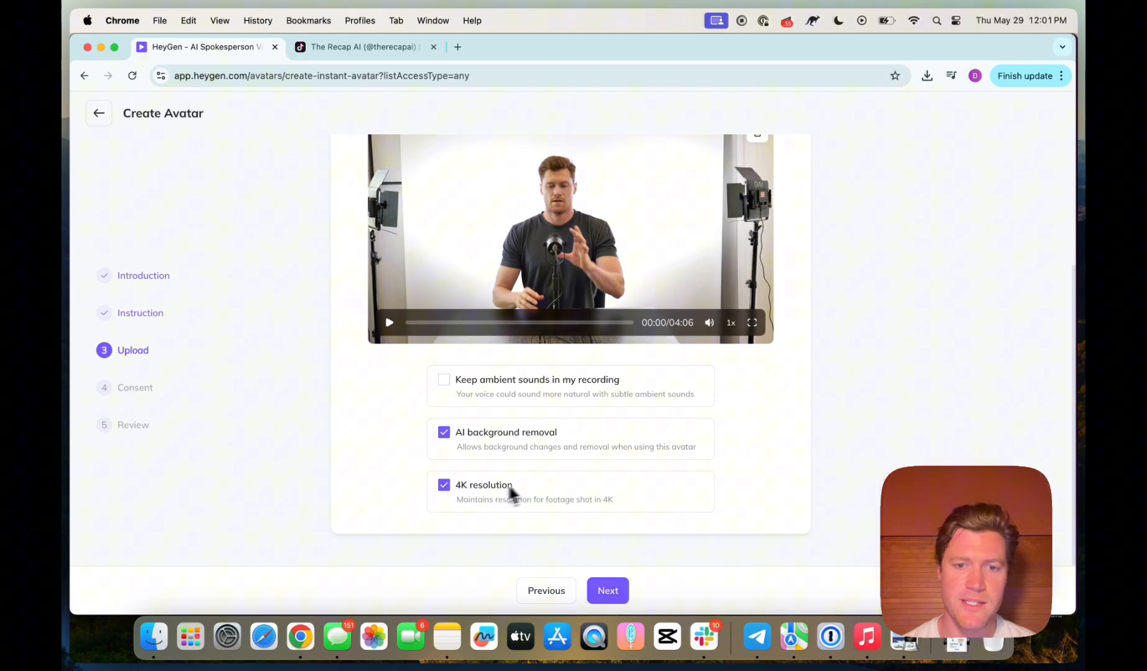
{"action": "left_click", "coordinate": [607, 590]}
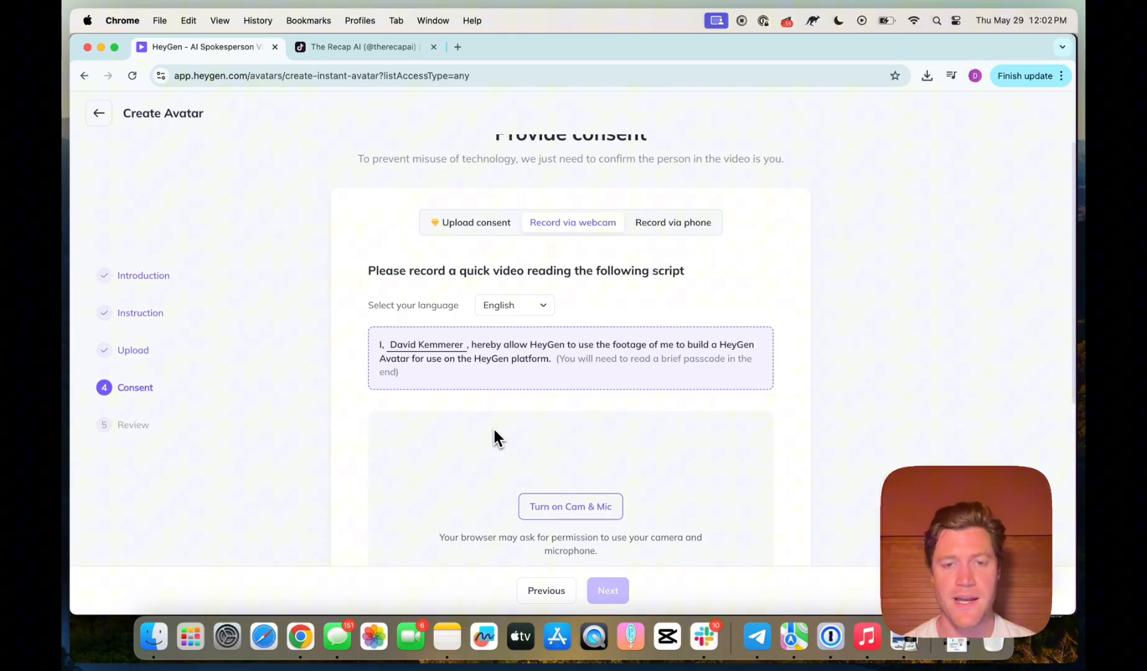
Attempt Turn on Cam & Mic for consent, get 'Device not found', and return to the Avatars list.
{"action": "scroll", "scroll_direction": "down", "scroll_amount": 3}
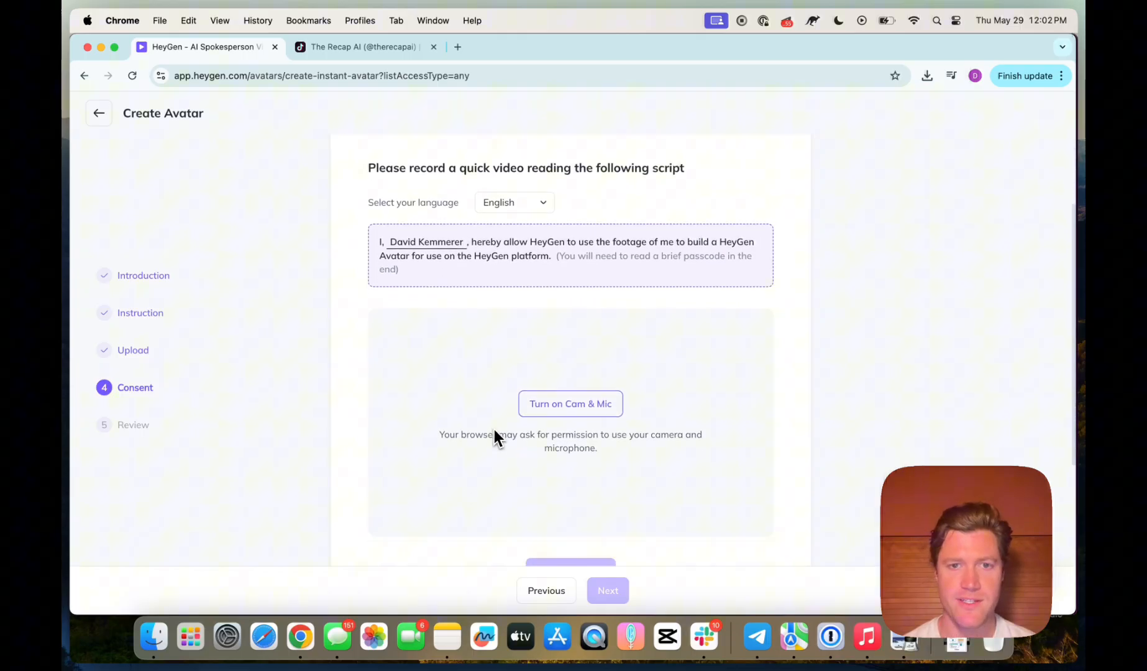
{"action": "left_click", "coordinate": [570, 403]}
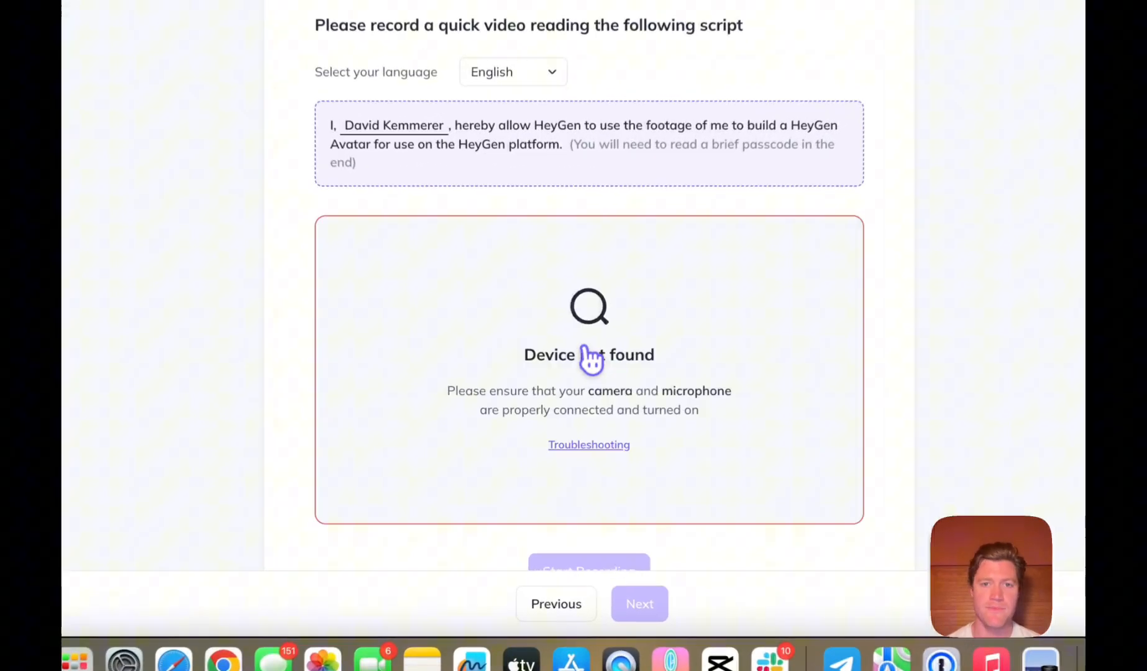
{"action": "scroll", "scroll_direction": "down", "scroll_amount": 3}
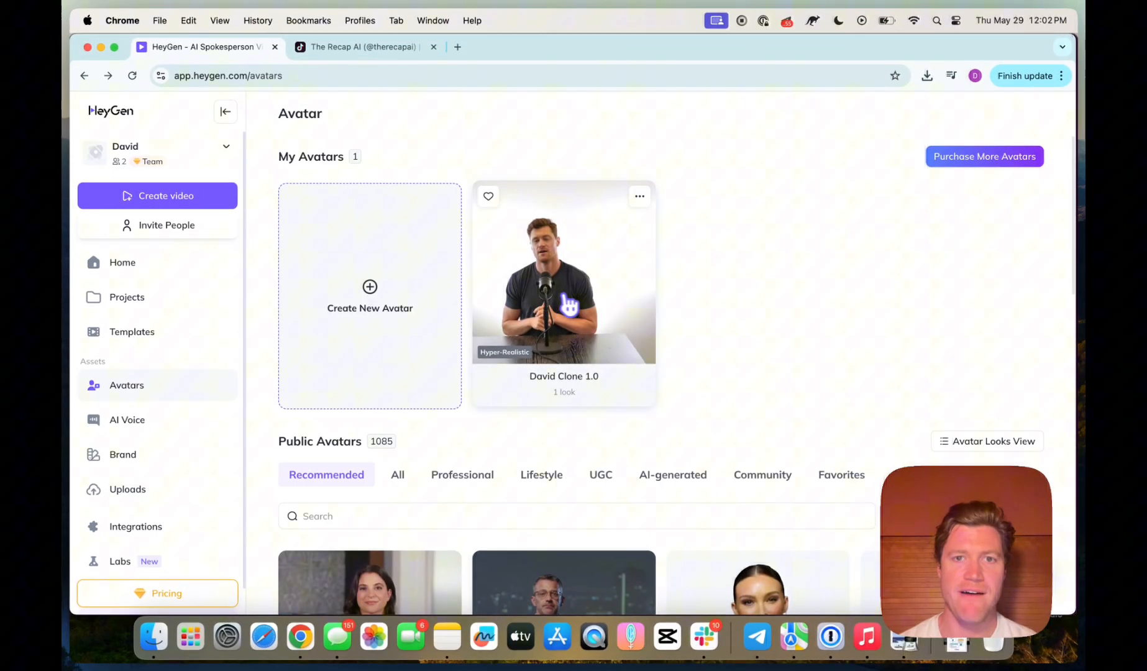
View David Clone 1.0's single look, play and scrub its training video preview, then close it.
{"action": "left_click", "coordinate": [564, 274]}
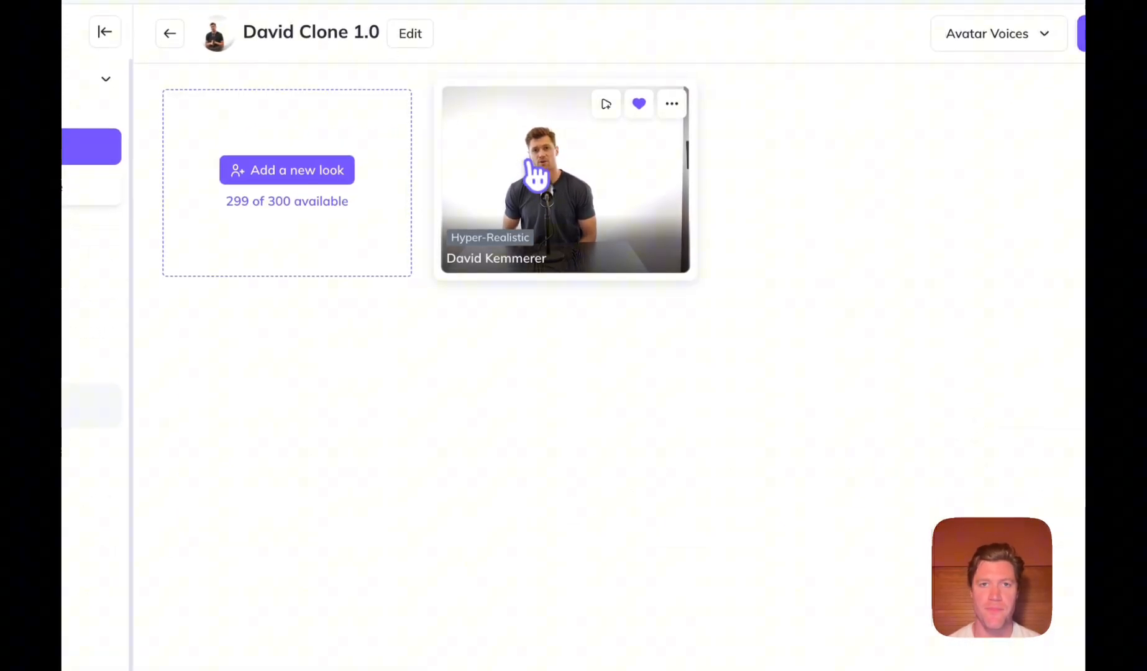
{"action": "left_click", "coordinate": [563, 179]}
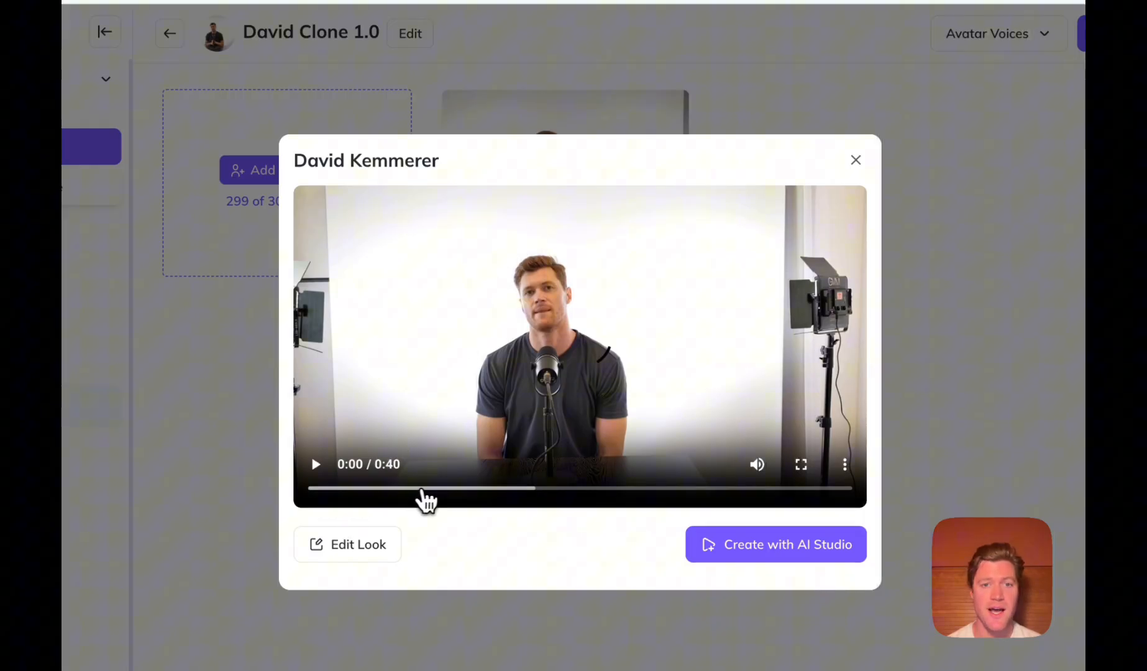
{"action": "left_click", "coordinate": [512, 488]}
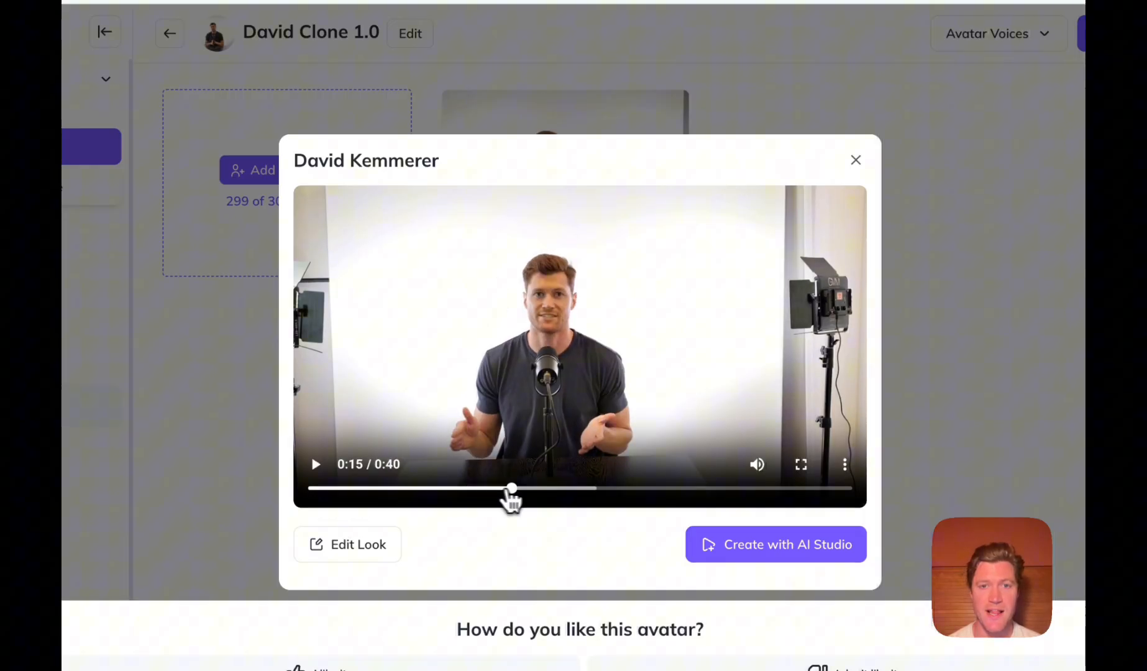
{"action": "left_click_drag", "start_coordinate": [512, 488], "coordinate": [545, 488]}
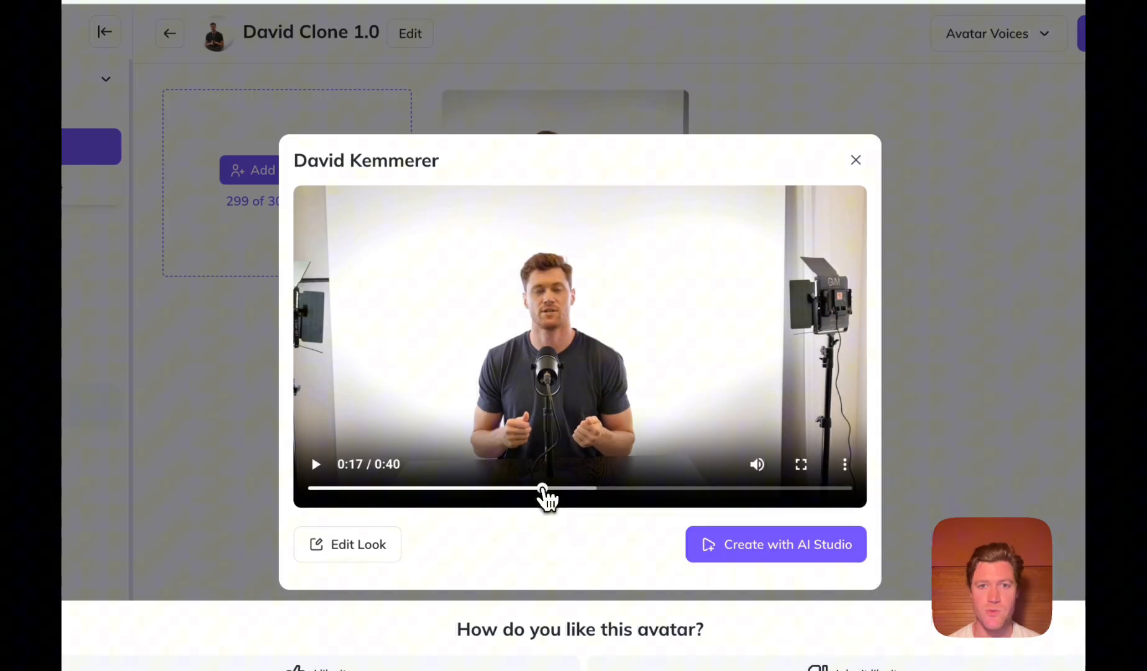
{"action": "left_click", "coordinate": [855, 159]}
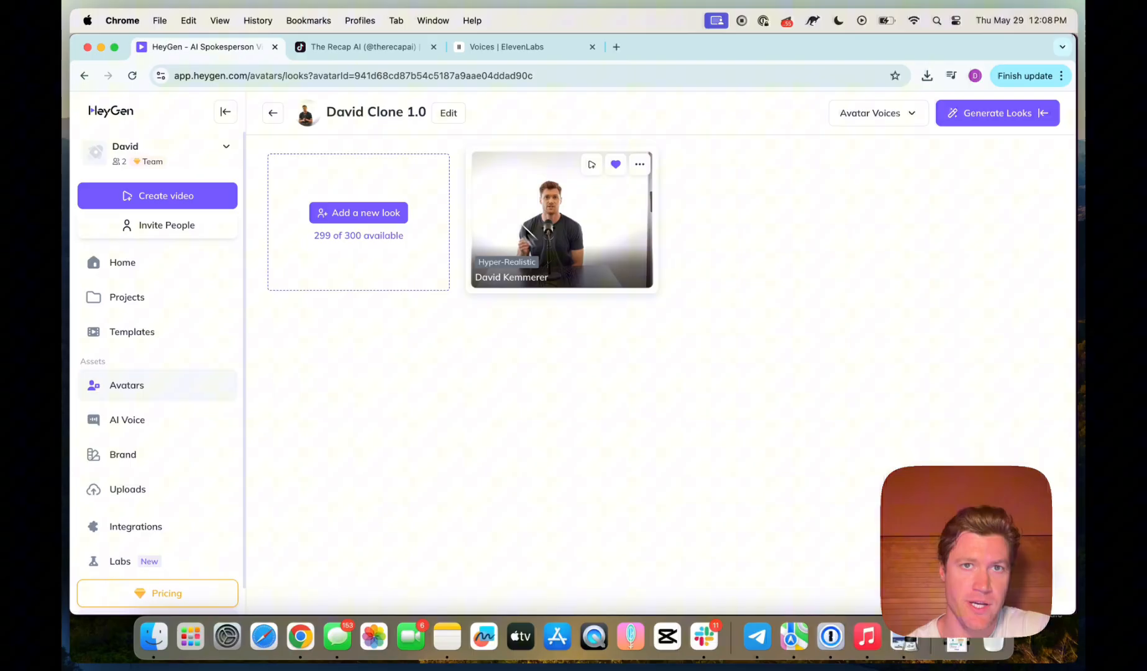
In ElevenLabs Voices, look through the Create or Clone a Voice options and close them.
{"action": "left_click", "coordinate": [504, 46]}
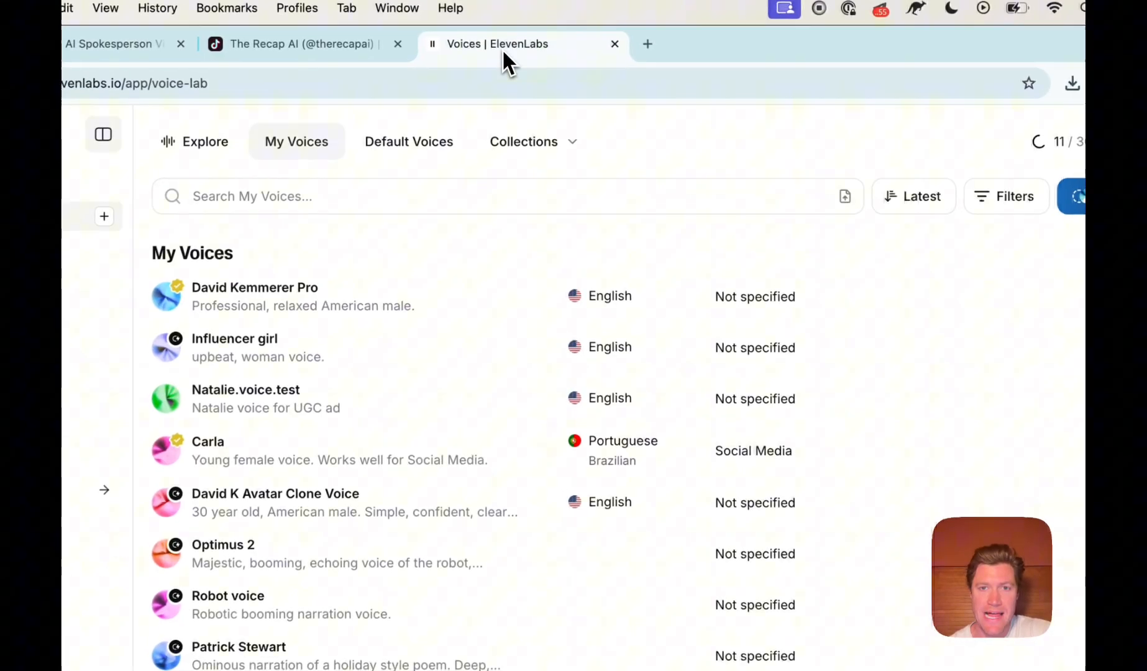
{"action": "mouse_move", "coordinate": [498, 460]}
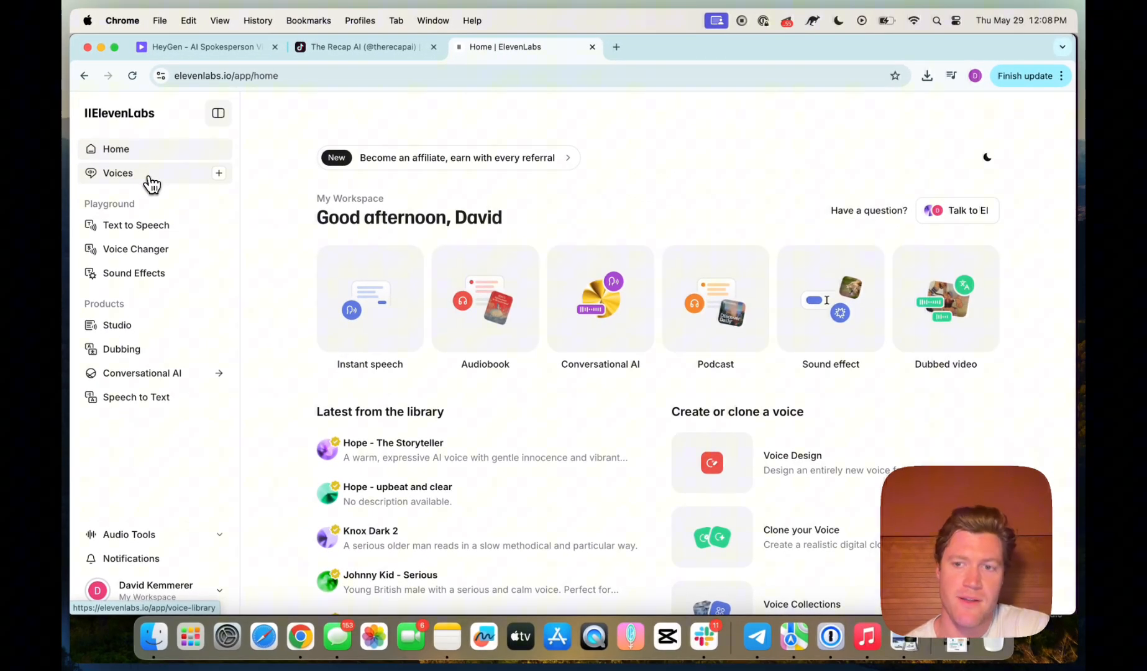
{"action": "left_click", "coordinate": [118, 173]}
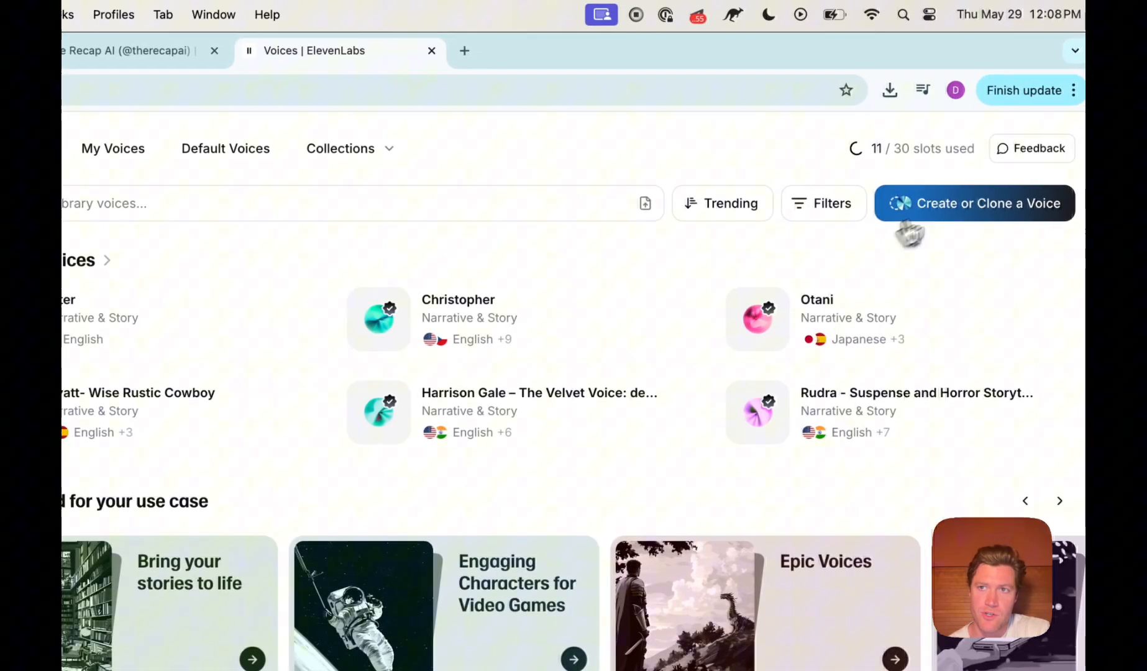
{"action": "left_click", "coordinate": [973, 203]}
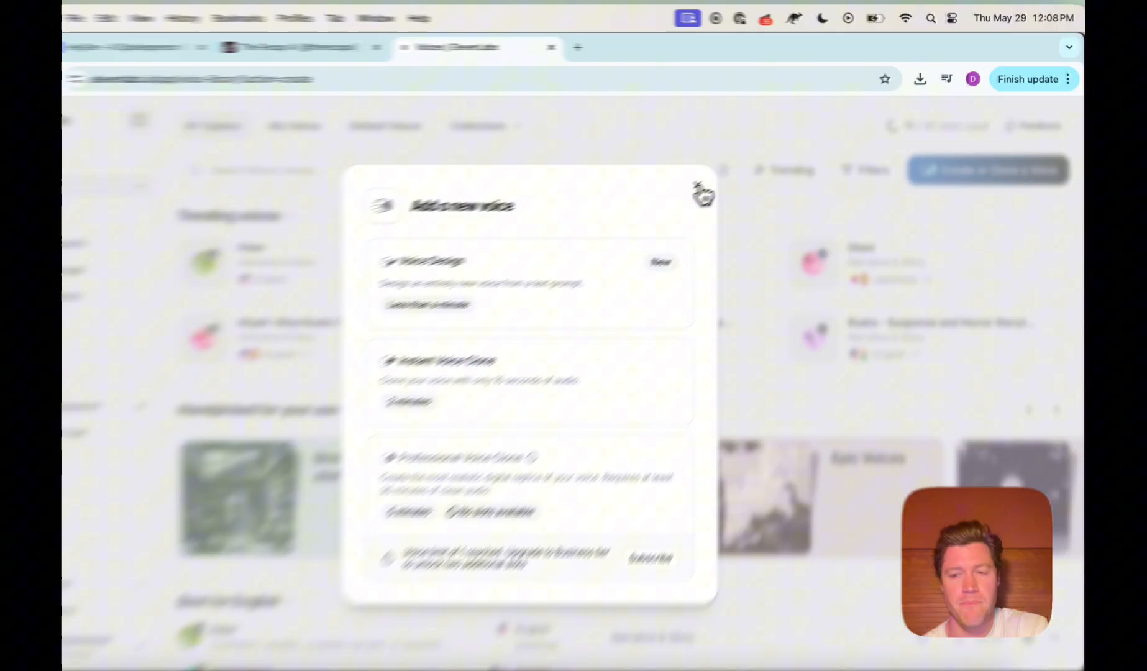
{"action": "left_click", "coordinate": [700, 192]}
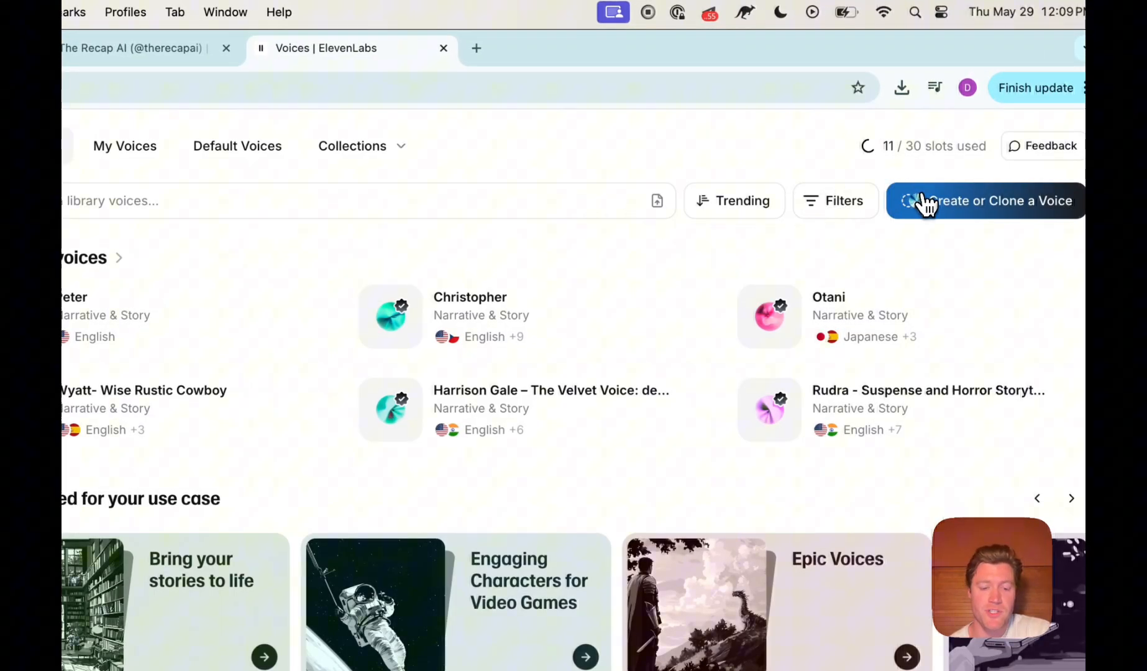
{"action": "left_click", "coordinate": [983, 201]}
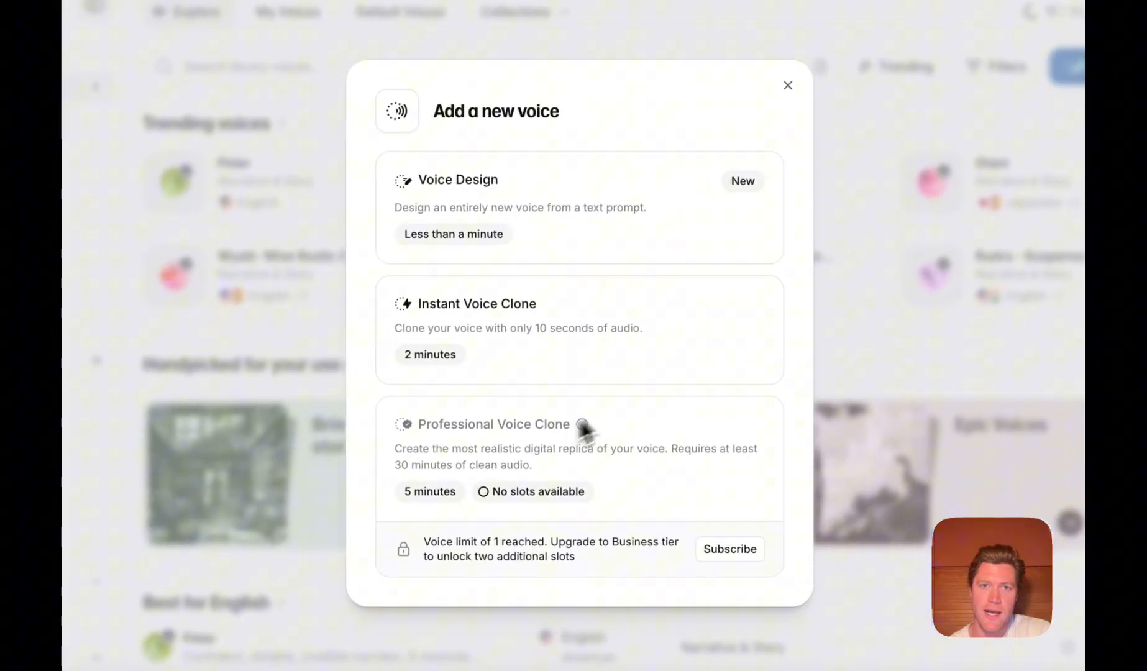
{"action": "left_click", "coordinate": [788, 85]}
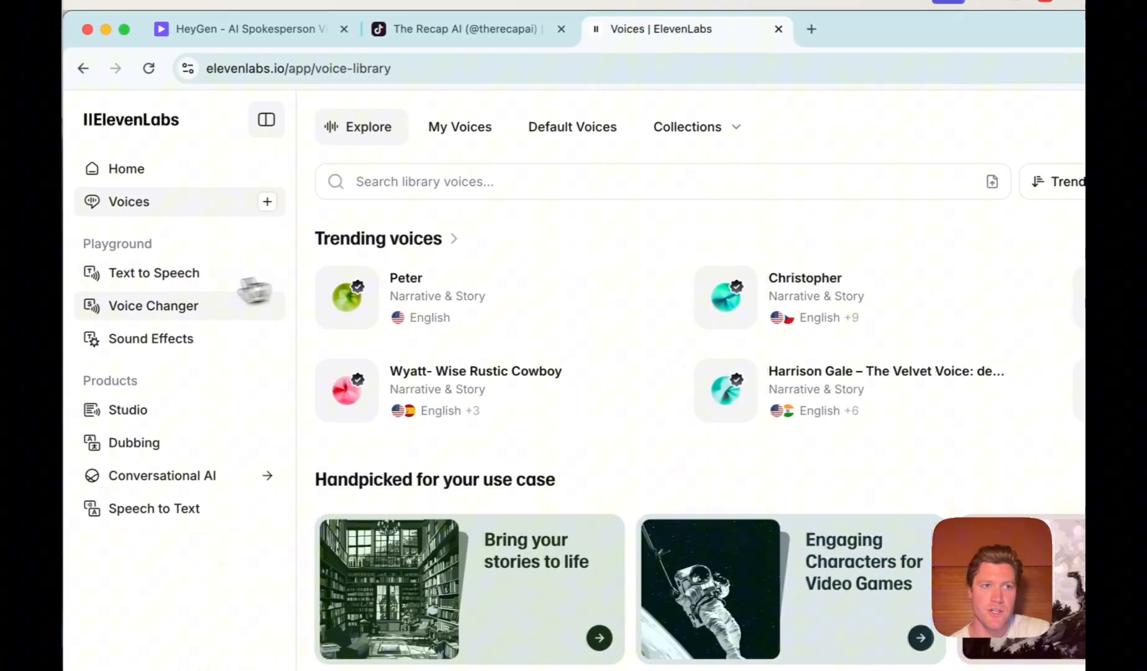
Go to My Voices and play the David Kemmerer Pro cloned voice sample.
{"action": "left_click", "coordinate": [126, 169]}
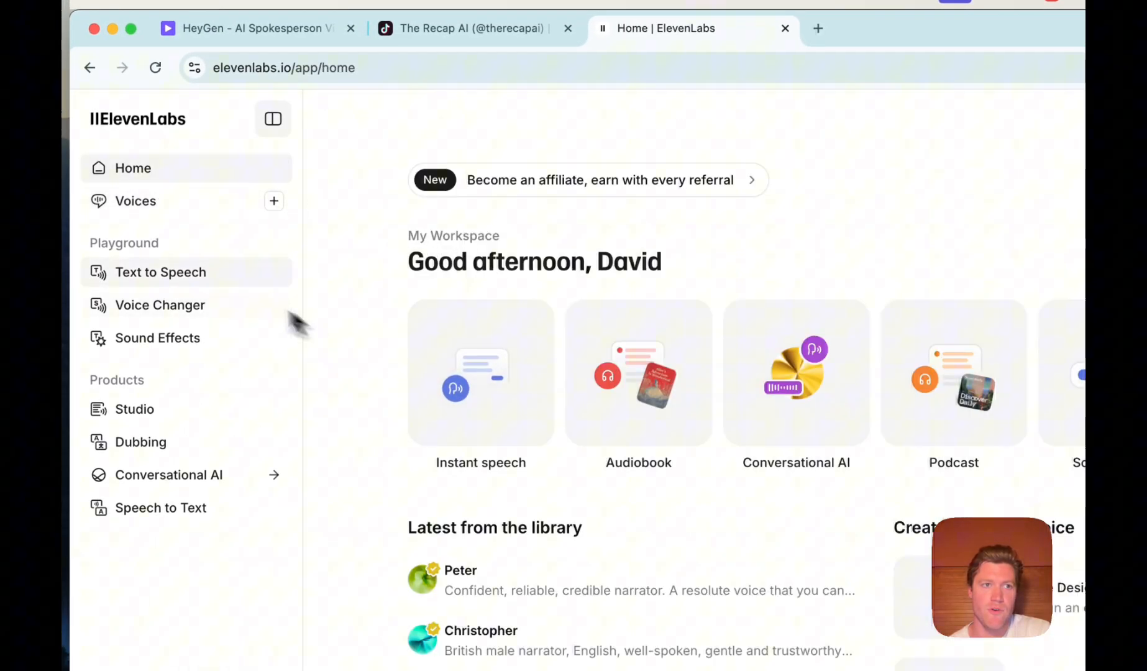
{"action": "left_click", "coordinate": [135, 200]}
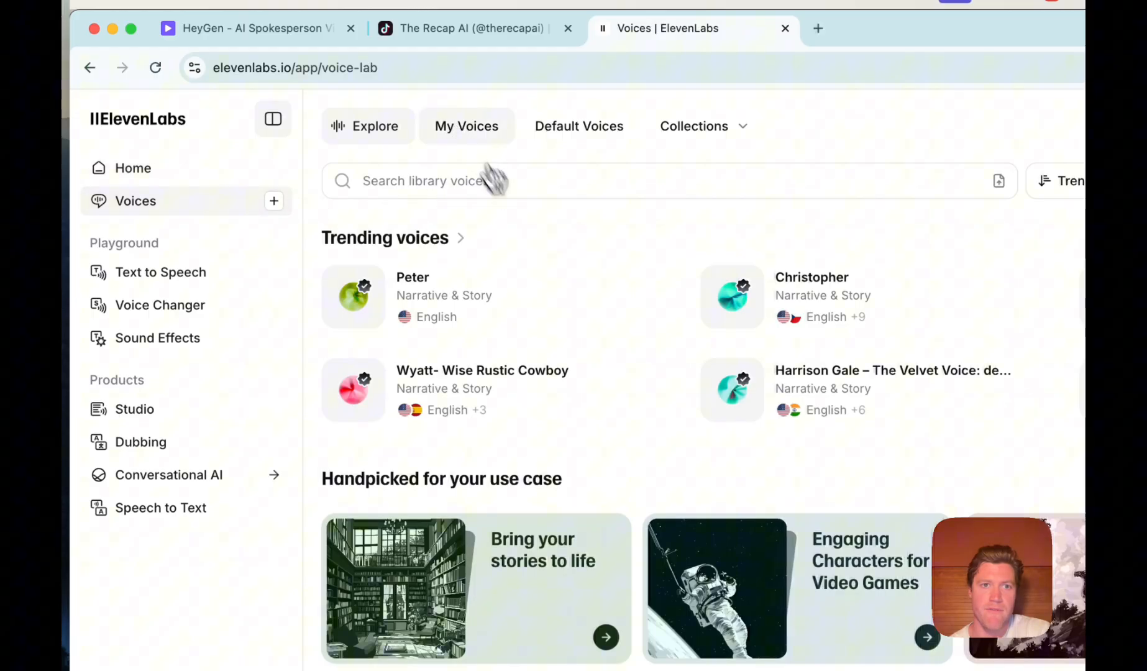
{"action": "left_click", "coordinate": [466, 126]}
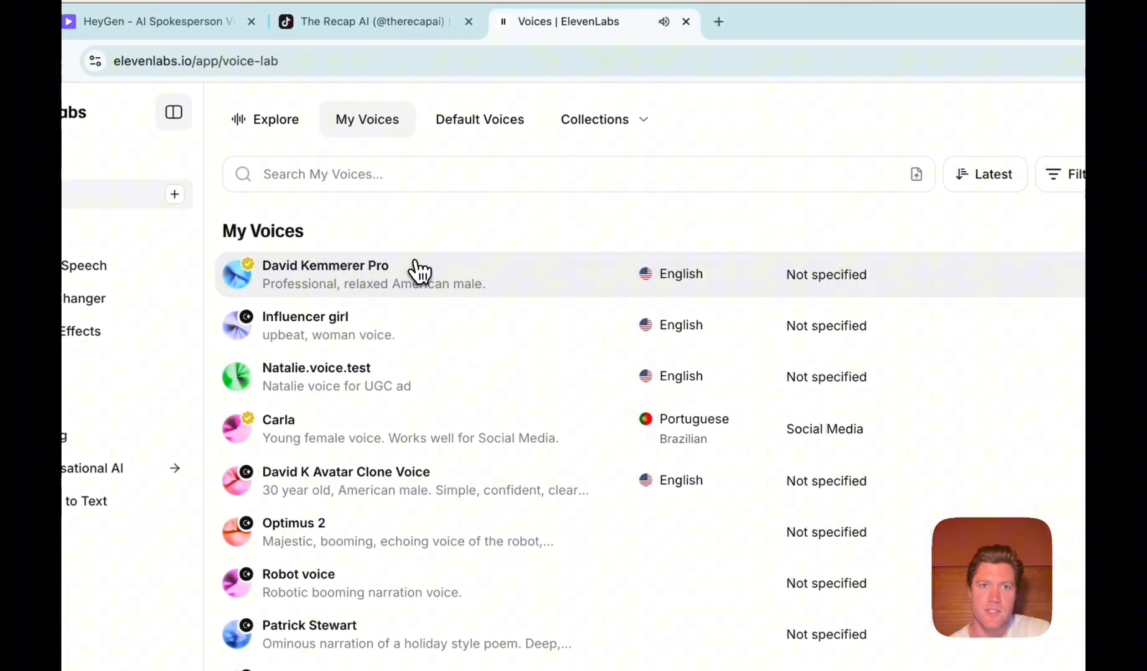
{"action": "left_click", "coordinate": [1038, 243]}
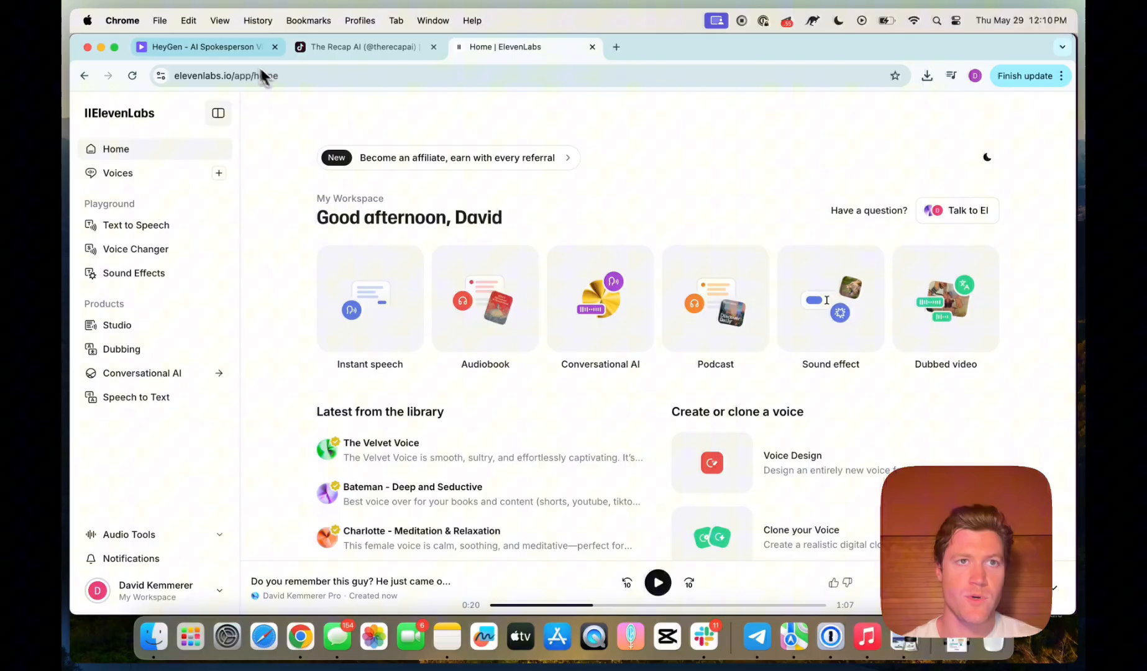
In HeyGen's AI Voice library, check the ElevenLabs third-party integration key and close the dialog.
{"action": "left_click", "coordinate": [197, 46]}
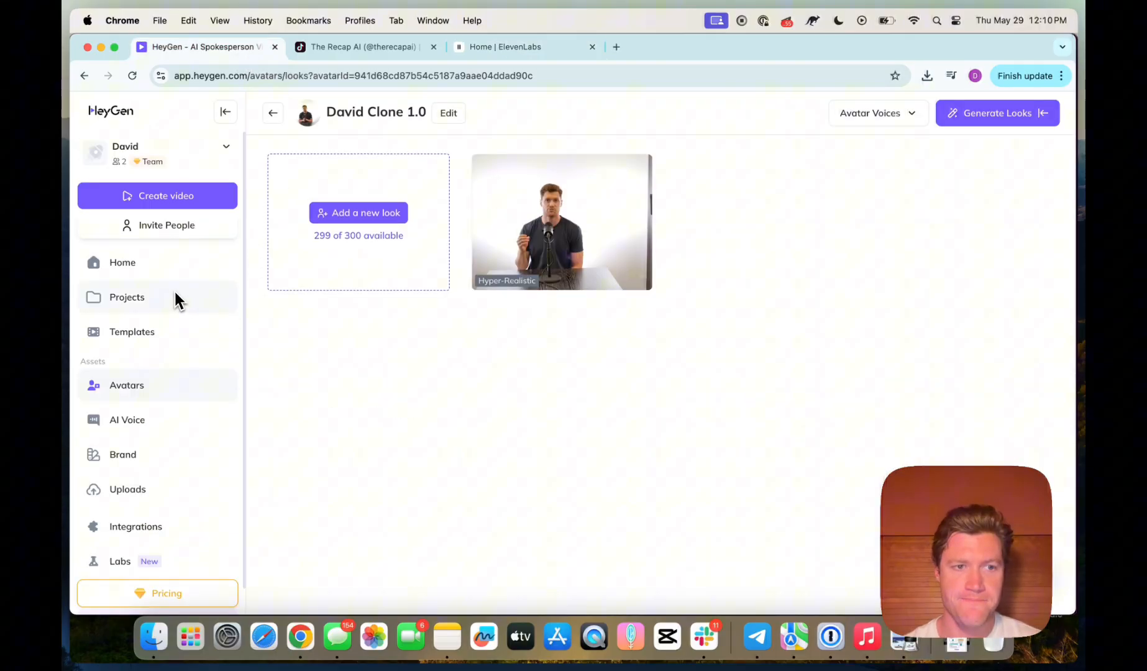
{"action": "left_click", "coordinate": [127, 419]}
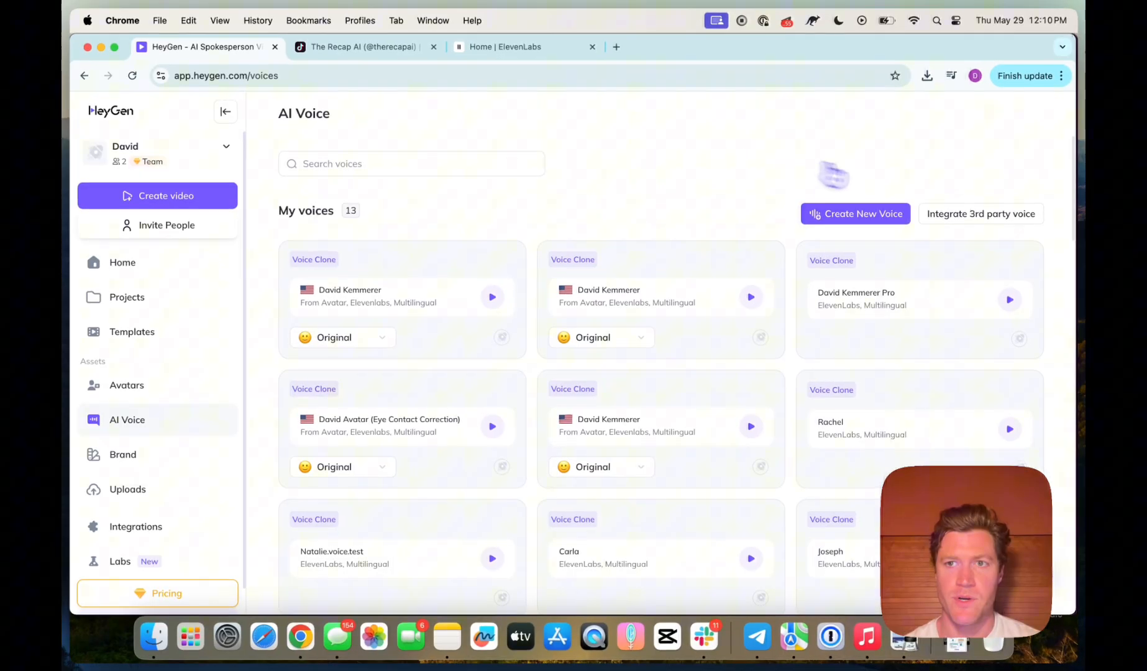
{"action": "left_click", "coordinate": [979, 213]}
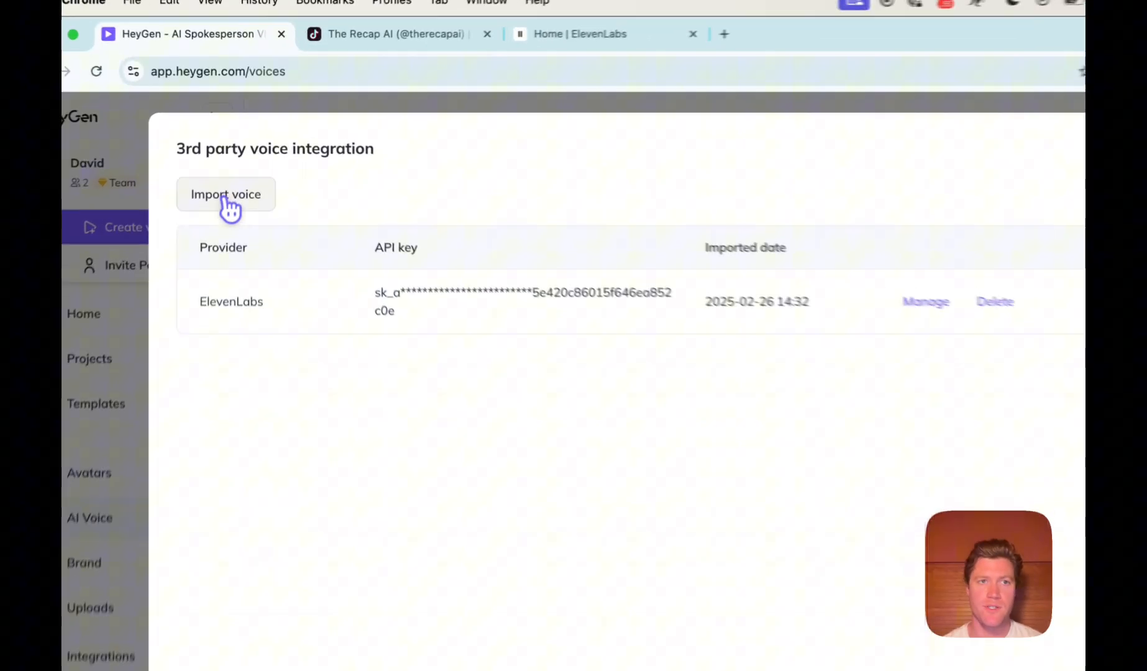
{"action": "left_click", "coordinate": [225, 193]}
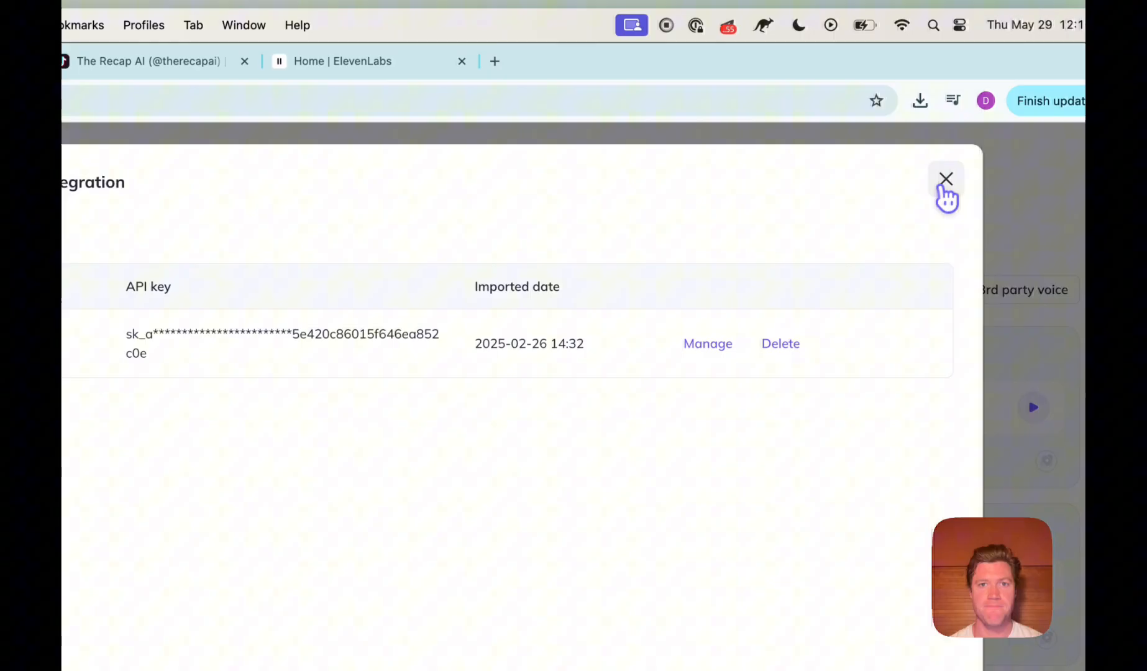
{"action": "left_click", "coordinate": [945, 179]}
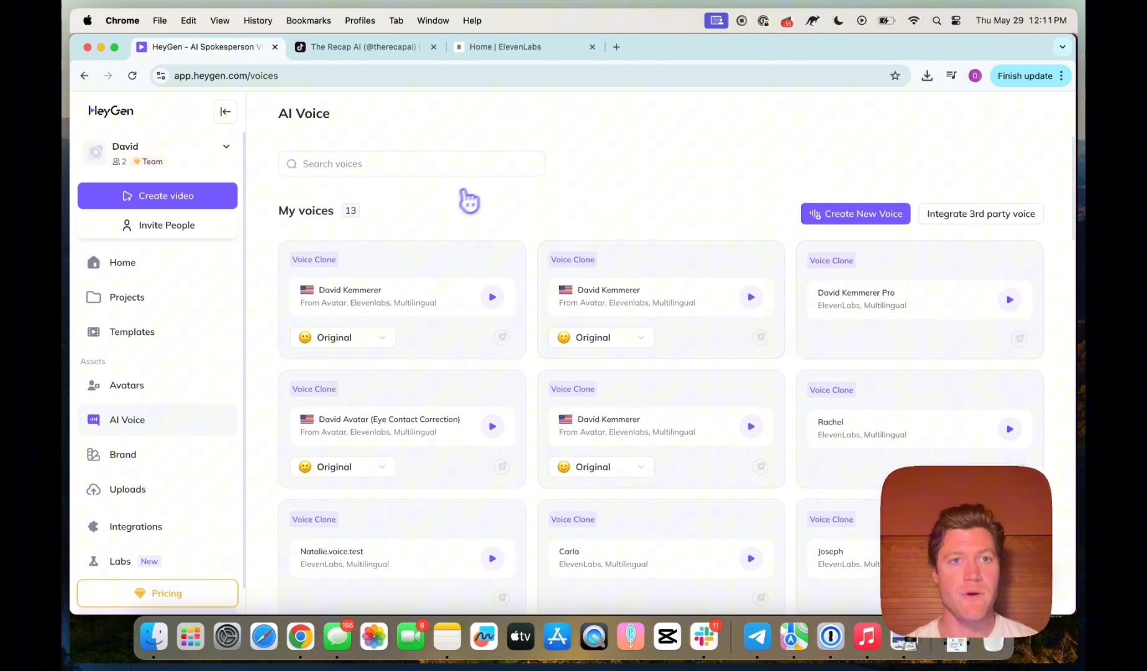
{"action": "mouse_move", "coordinate": [127, 297]}
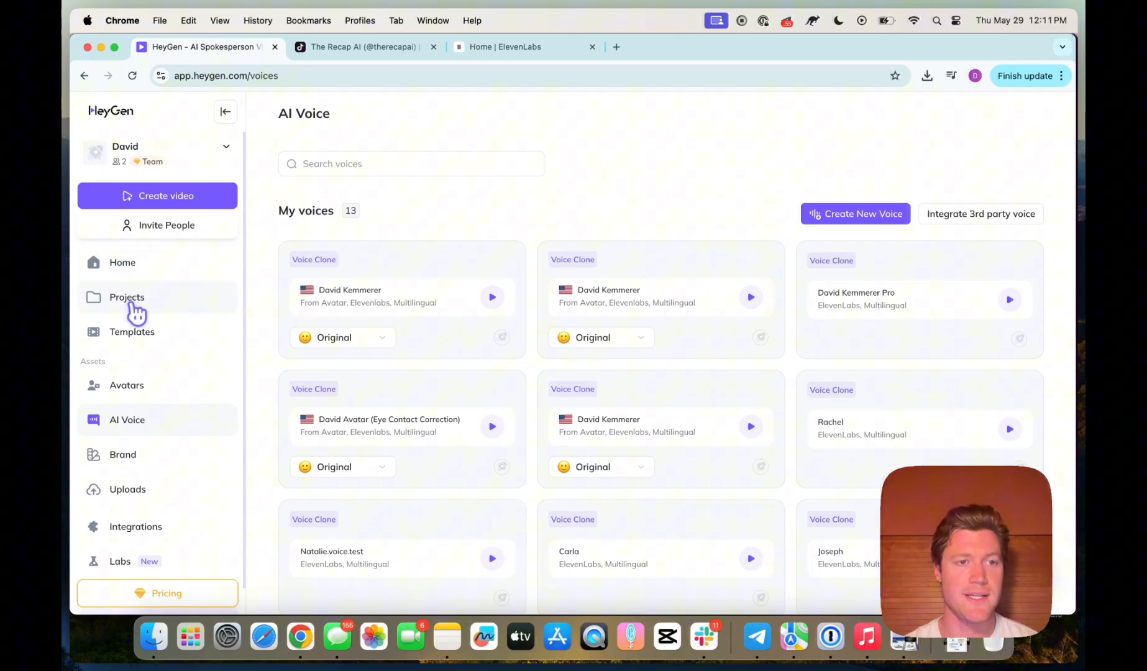
{"action": "mouse_move", "coordinate": [165, 195]}
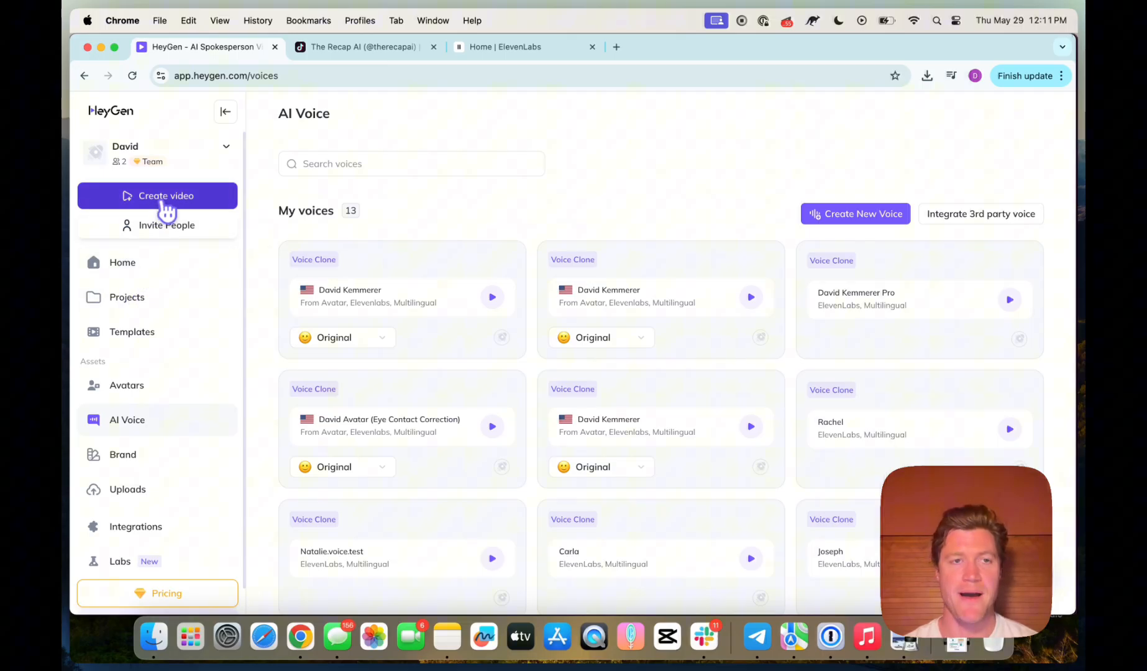
Create a new video from scratch in portrait orientation.
{"action": "left_click", "coordinate": [165, 195]}
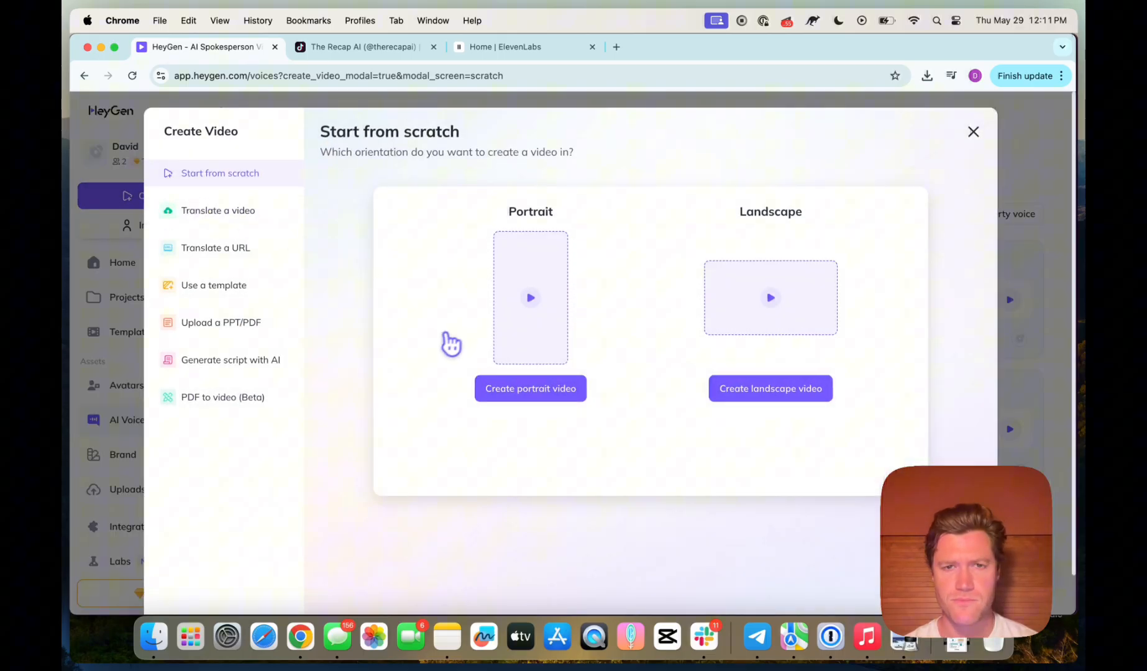
{"action": "mouse_move", "coordinate": [777, 334]}
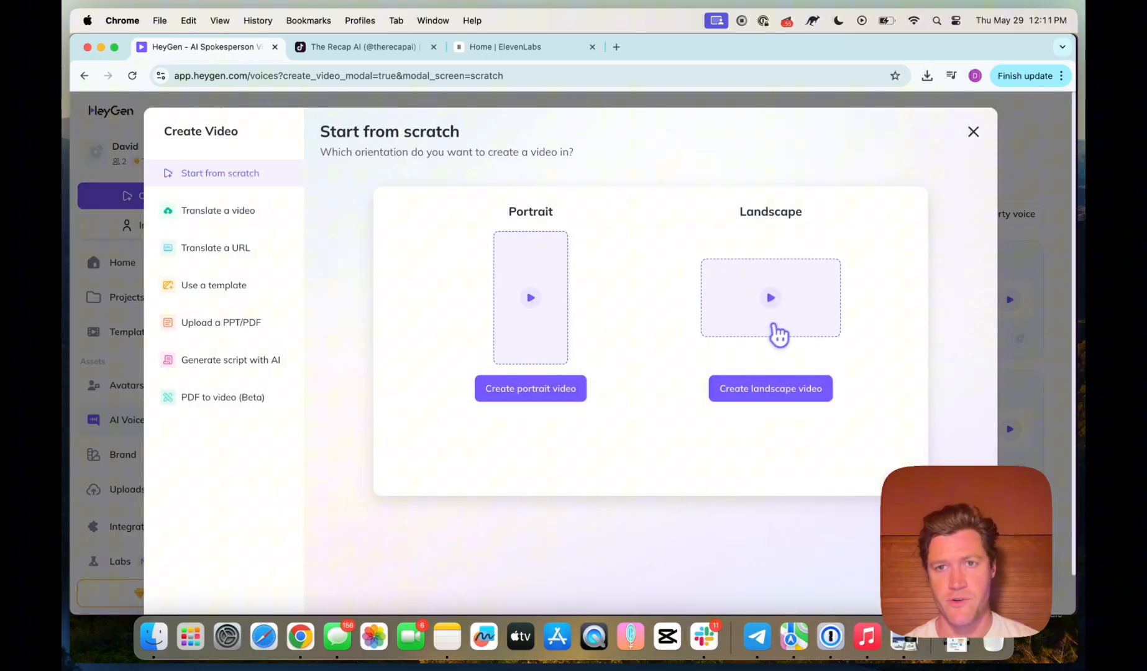
{"action": "mouse_move", "coordinate": [522, 286]}
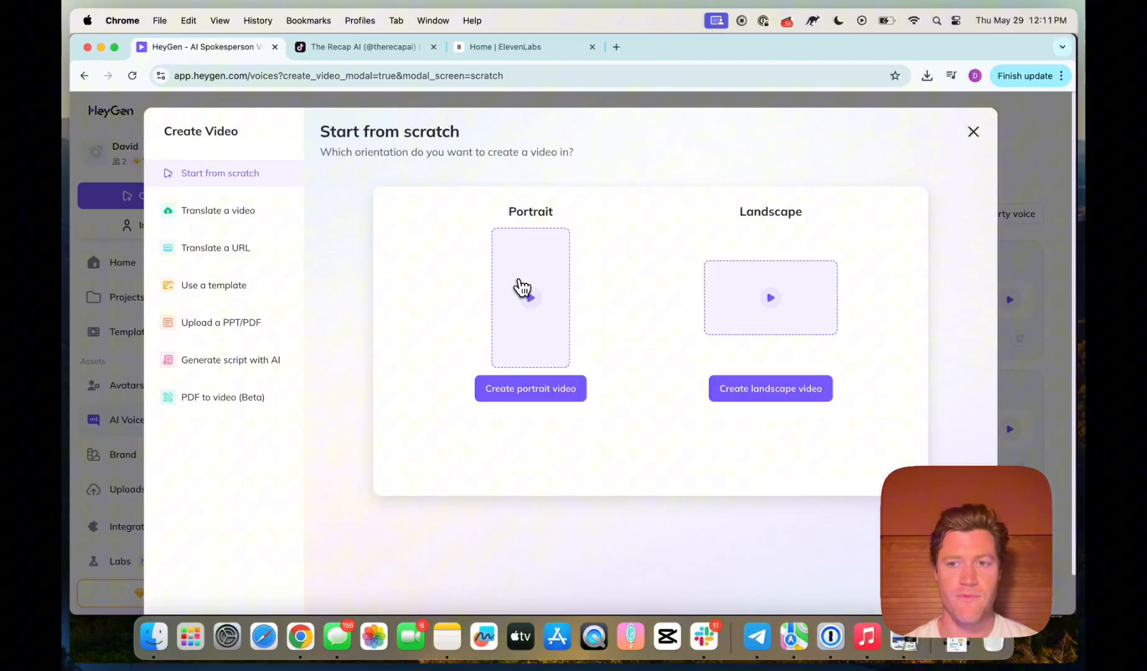
{"action": "left_click", "coordinate": [769, 388]}
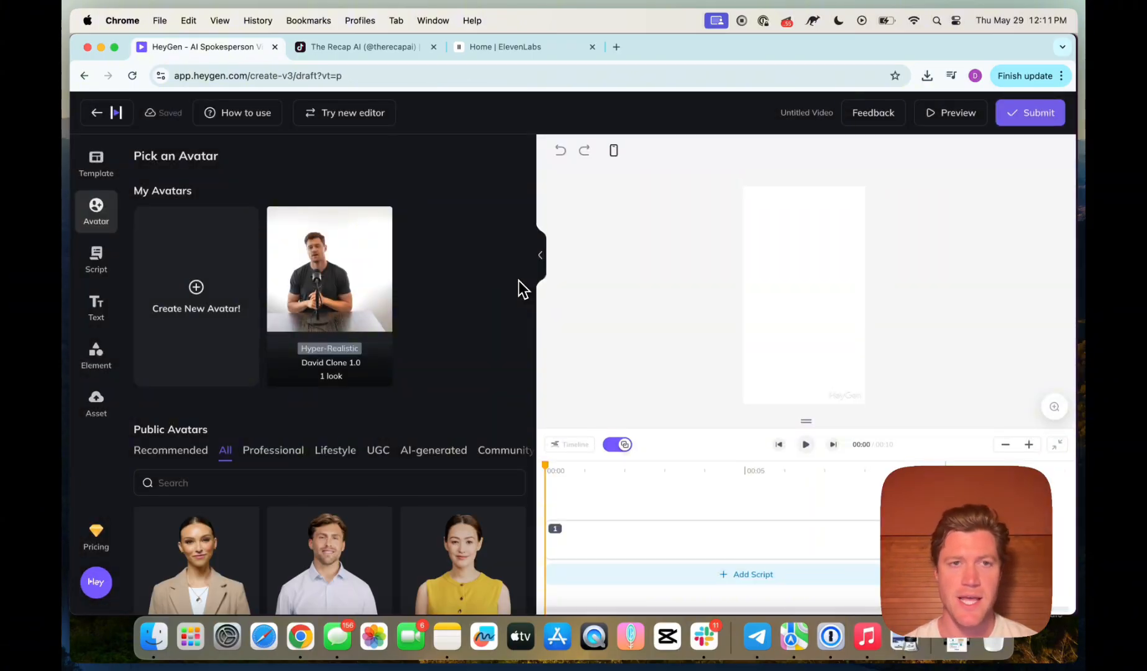
Pick the David Clone 1.0 Hyper-Realistic avatar and bring up the scene's Script panel.
{"action": "left_click", "coordinate": [330, 269]}
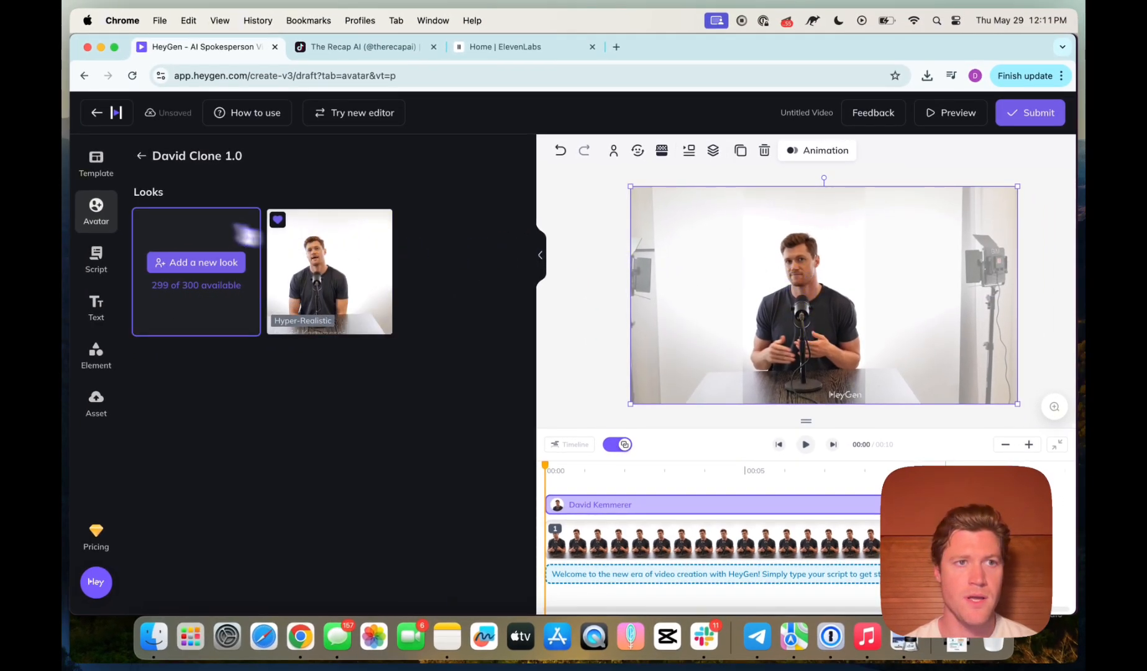
{"action": "left_click", "coordinate": [96, 259]}
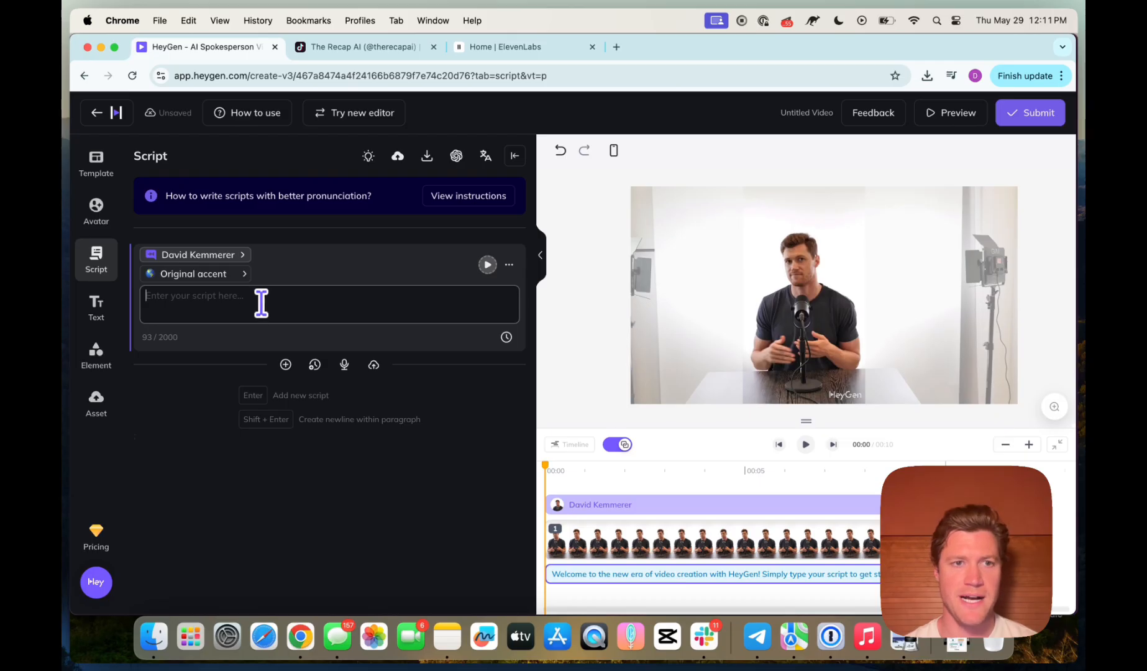
Enter the news script about the AI-era coding book and select the David Kemmerer Pro voice.
{"action": "left_click", "coordinate": [194, 273]}
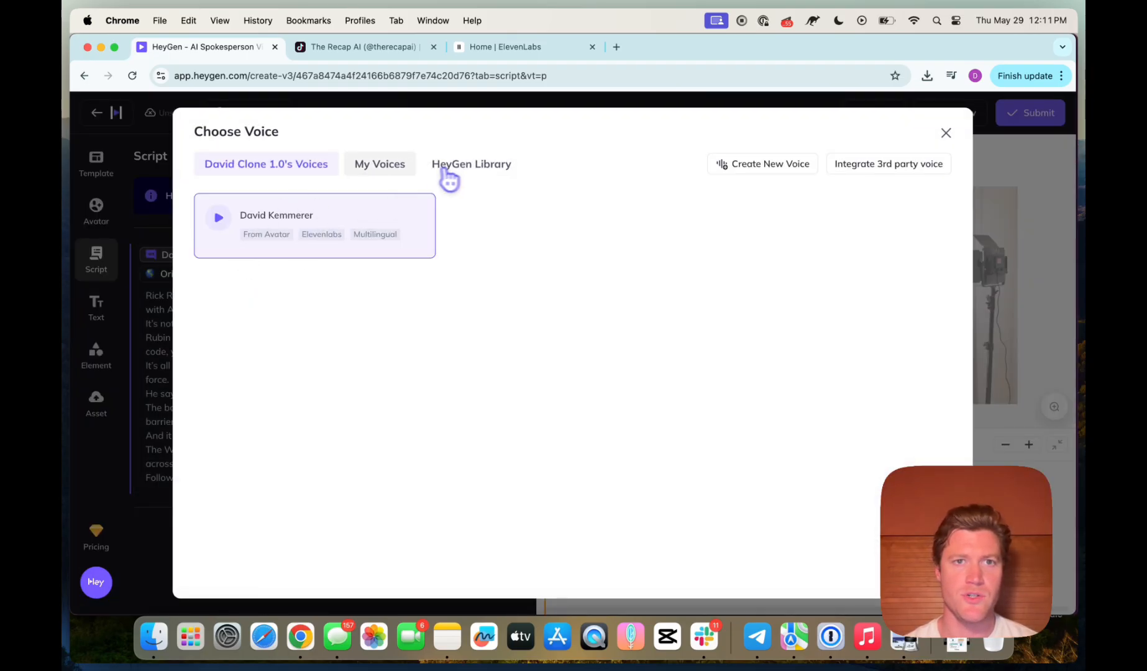
{"action": "left_click", "coordinate": [380, 163]}
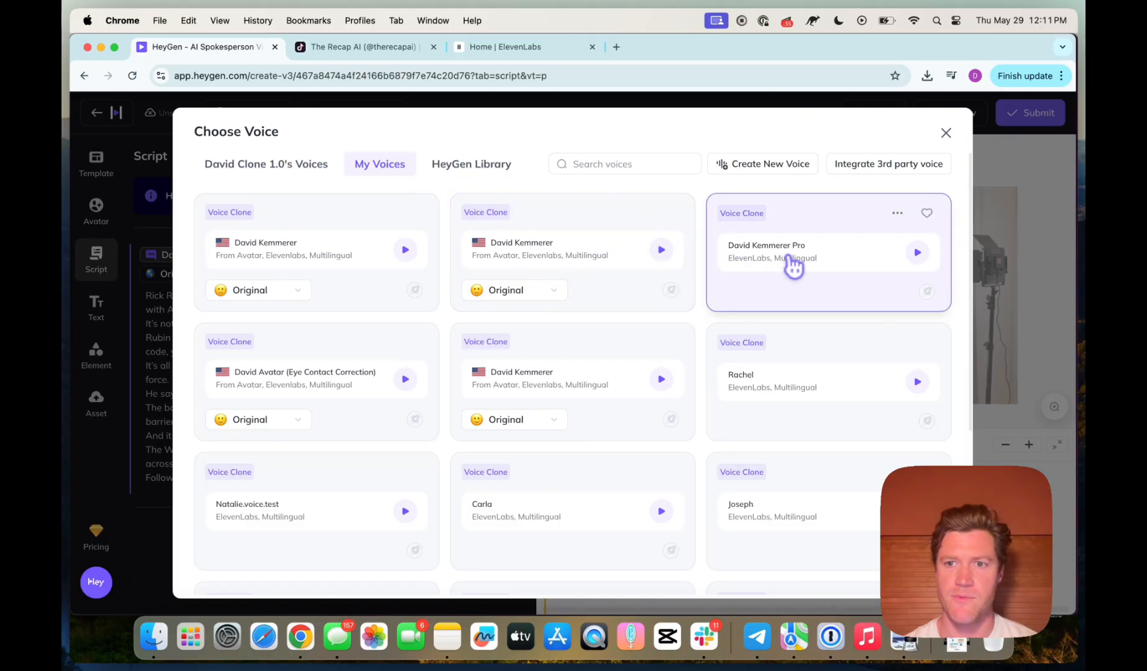
{"action": "left_click", "coordinate": [828, 252]}
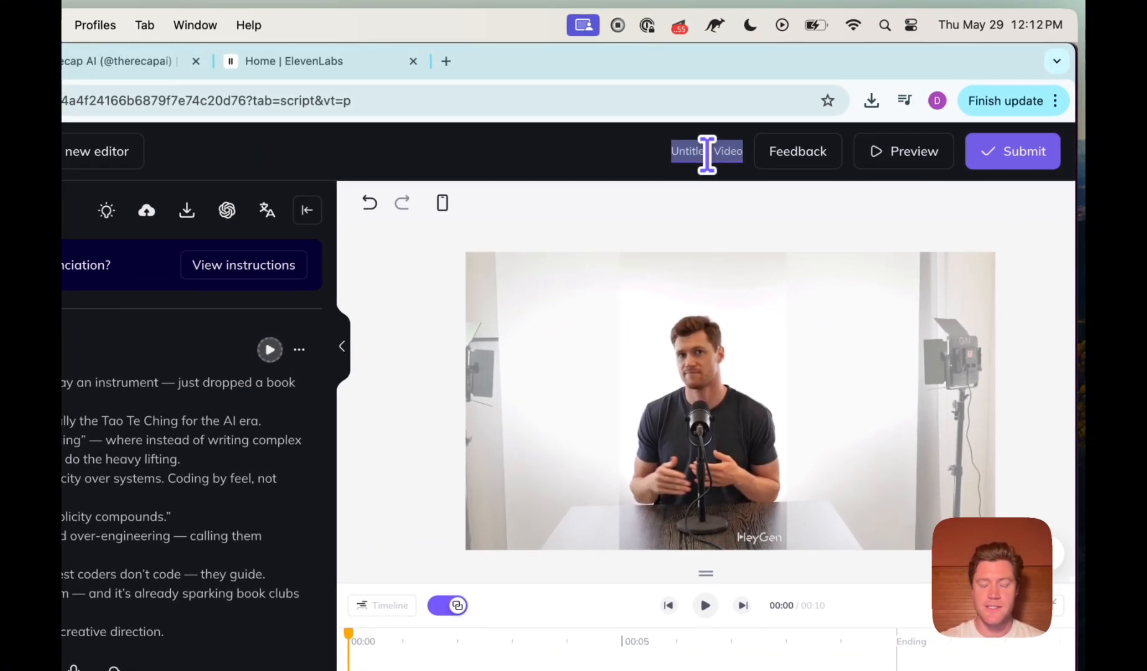
Title the video 'AI Clone Test' and submit it for rendering at 1080p, 25fps, MP4.
{"action": "type", "text": "AI Clone"}
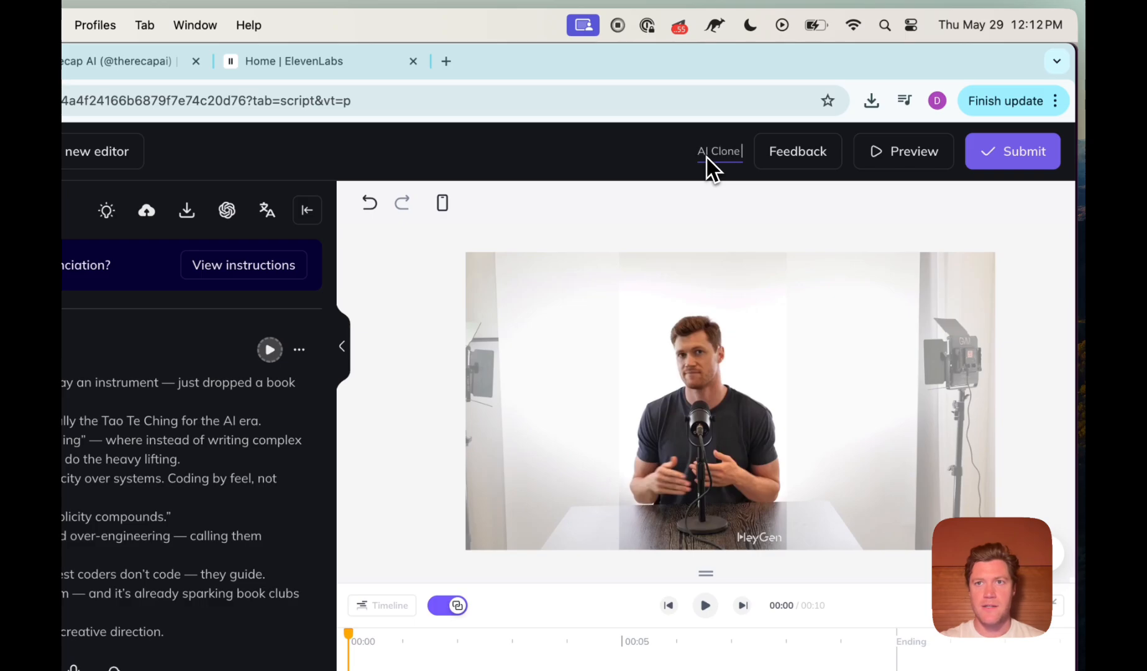
{"action": "type", "text": "Test"}
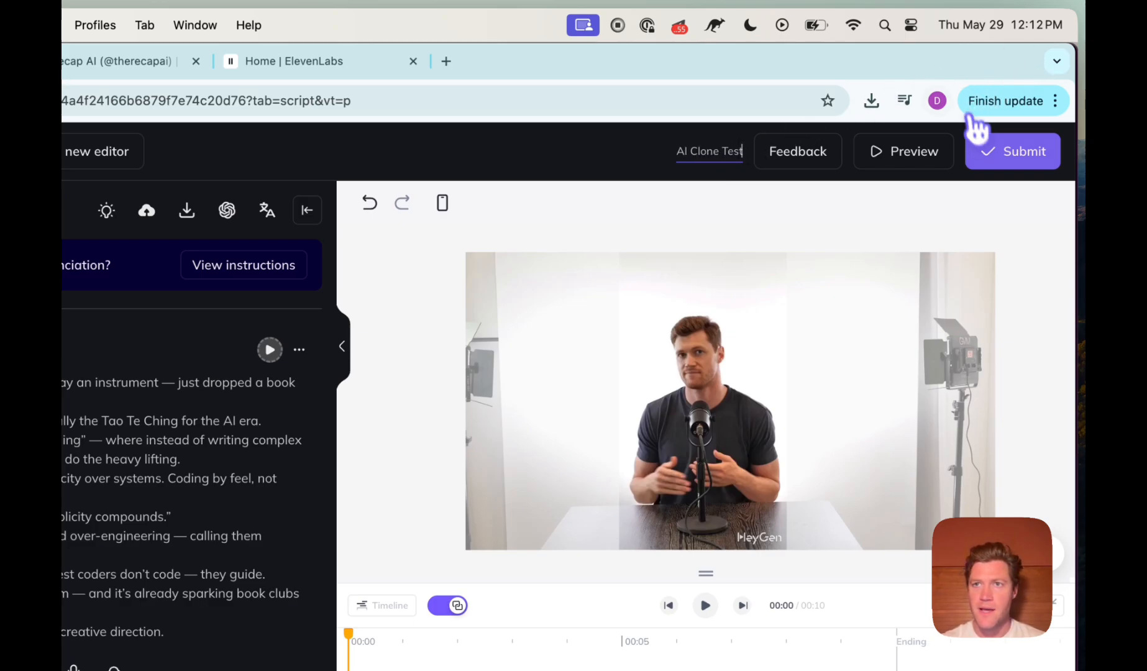
{"action": "left_click", "coordinate": [1022, 151]}
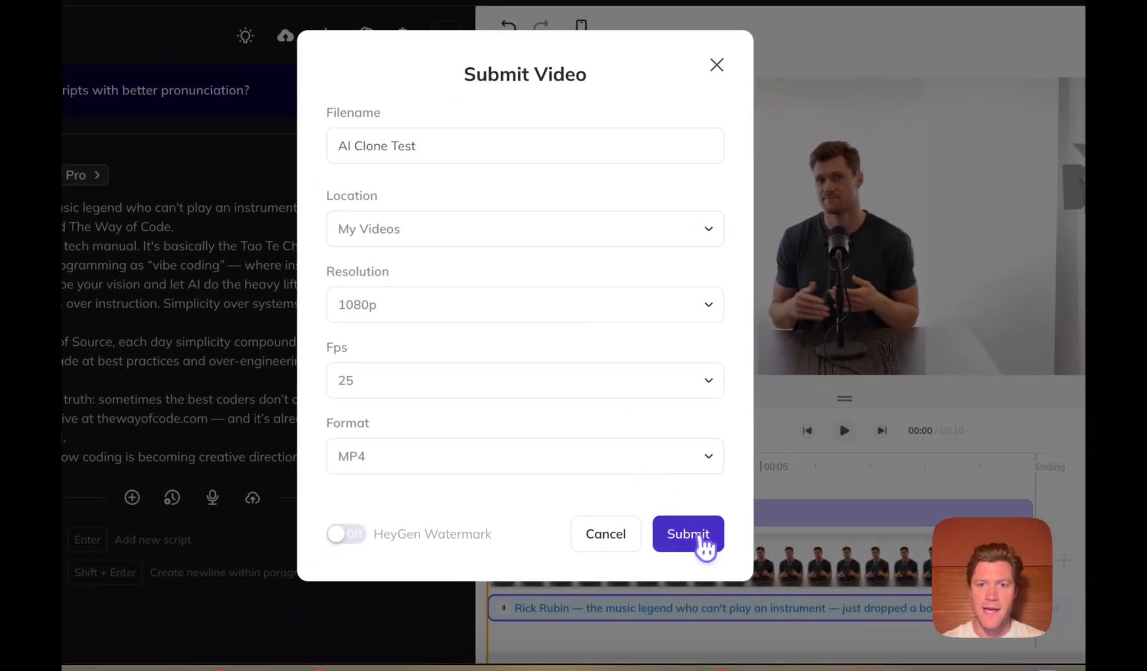
{"action": "left_click", "coordinate": [686, 533]}
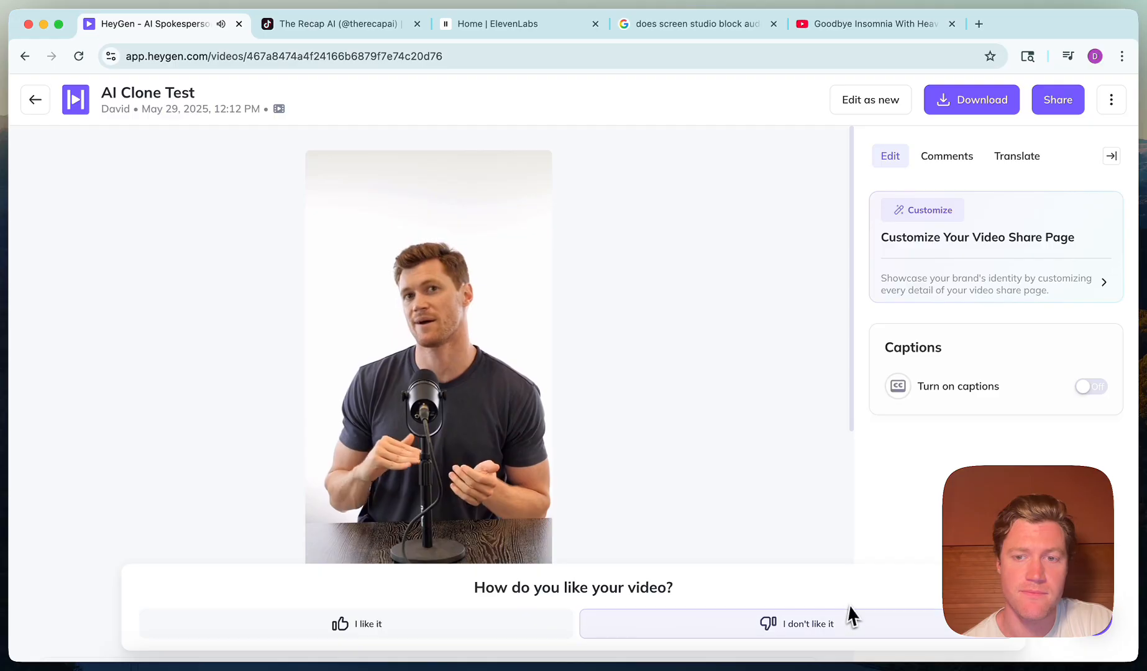
Rate the rendered video in the feedback prompt, play it back briefly and pause it.
{"action": "left_click", "coordinate": [807, 623]}
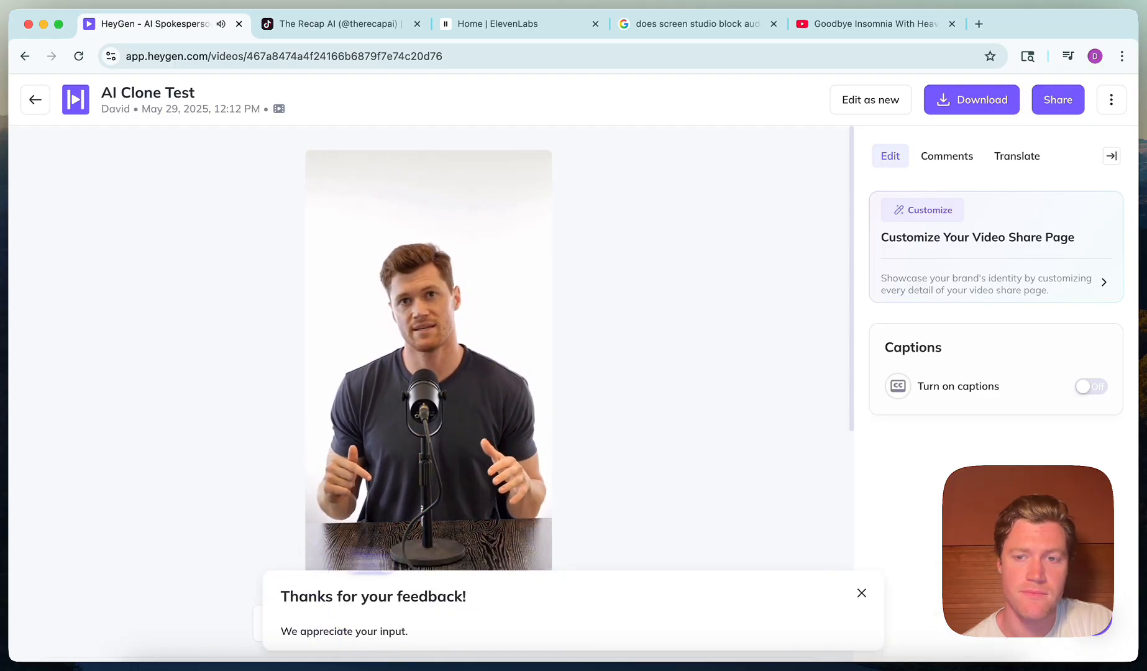
{"action": "left_click", "coordinate": [861, 593]}
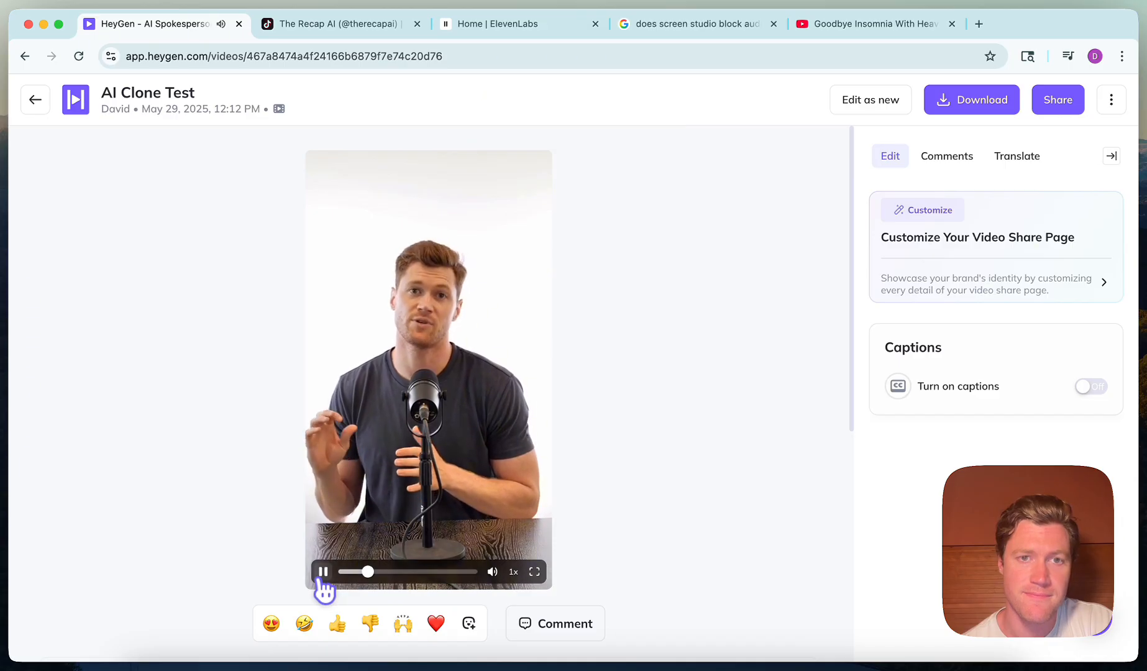
{"action": "left_click", "coordinate": [322, 571]}
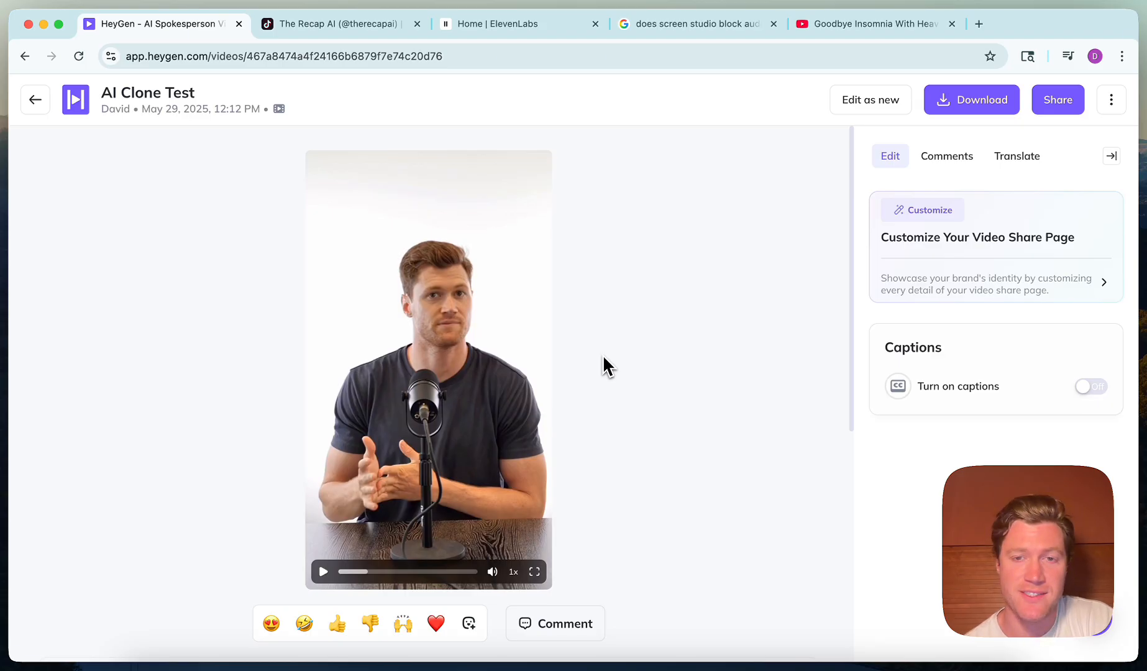
{"action": "mouse_move", "coordinate": [593, 490]}
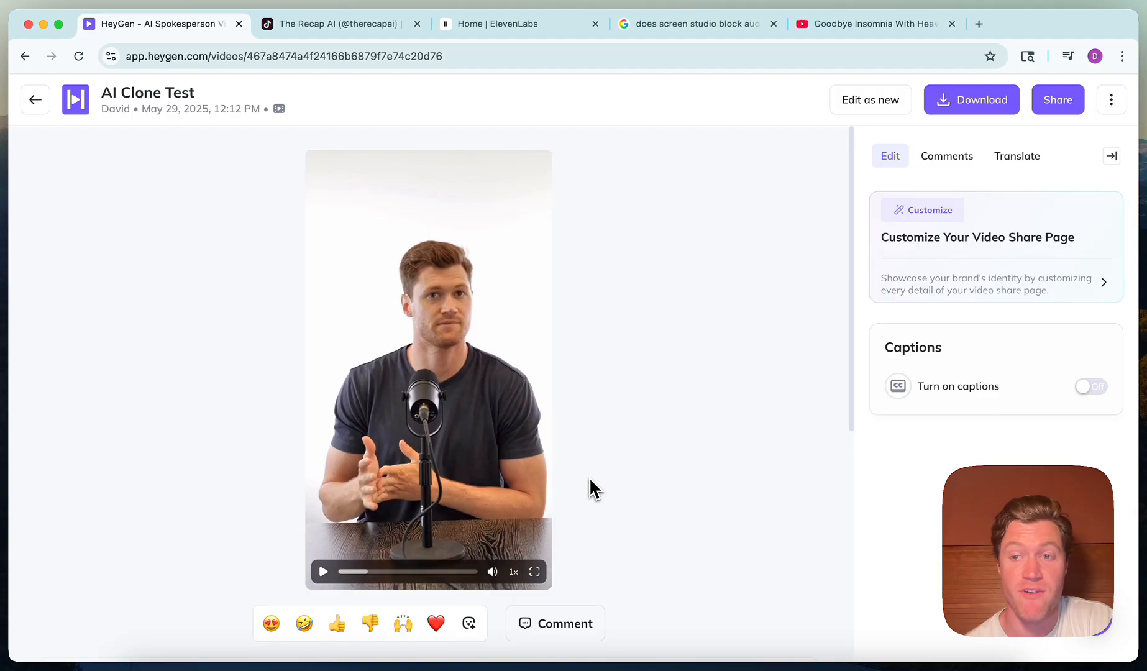
{"action": "left_click", "coordinate": [337, 46]}
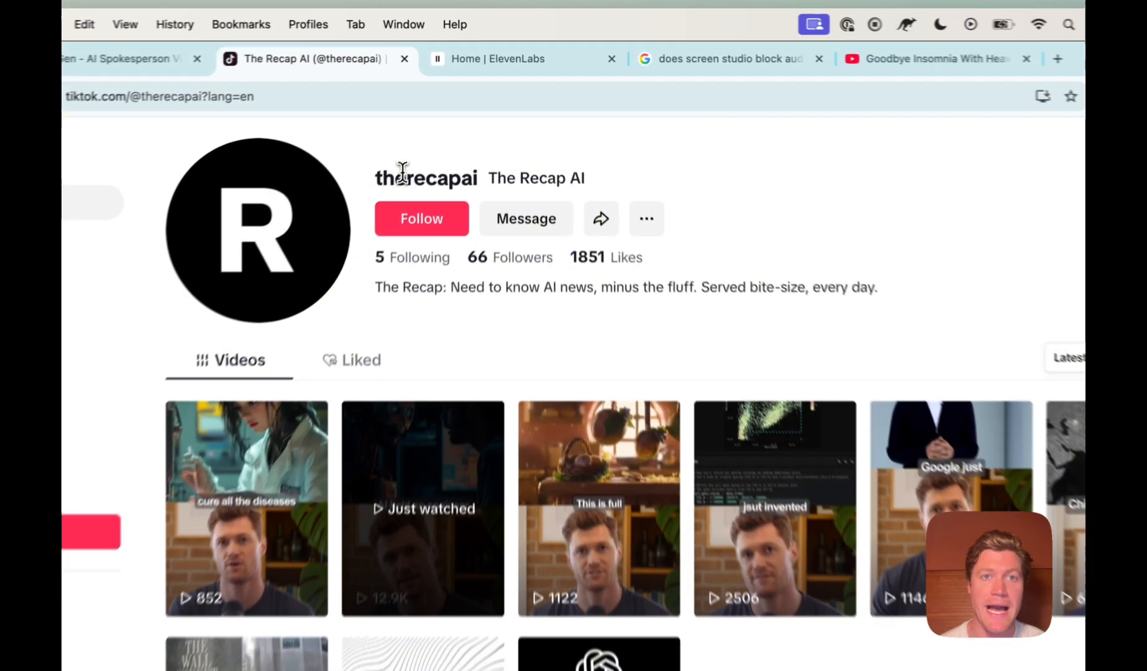
View the 'Just watched' video on The Recap AI profile, browse its comments and close it.
{"action": "double_click", "coordinate": [441, 186]}
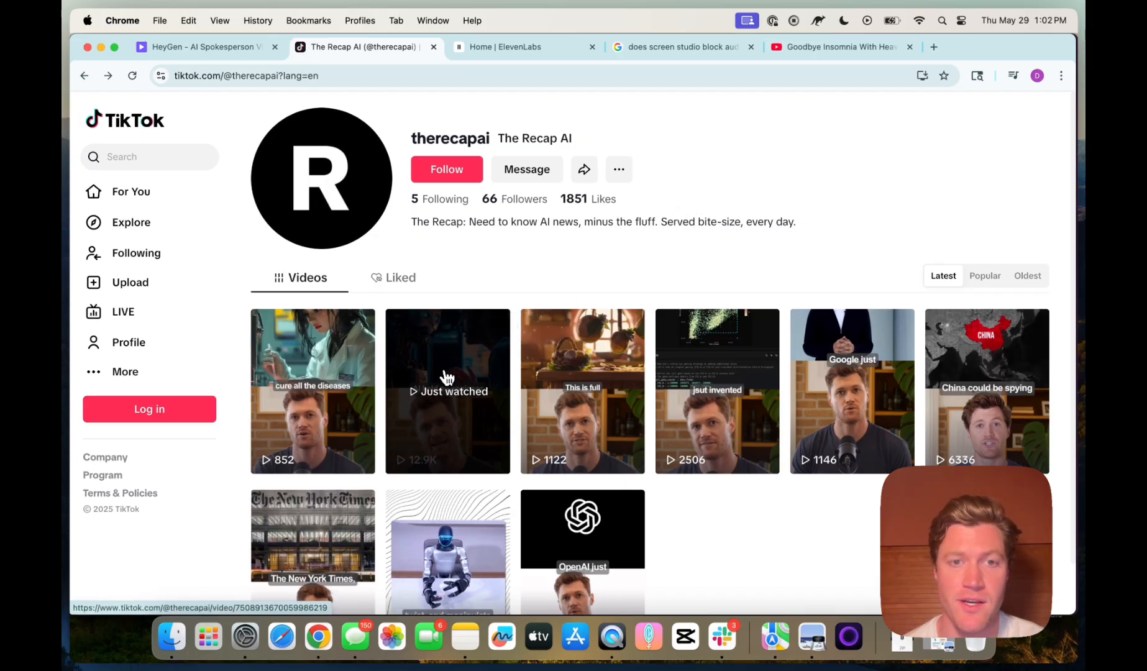
{"action": "left_click", "coordinate": [446, 390]}
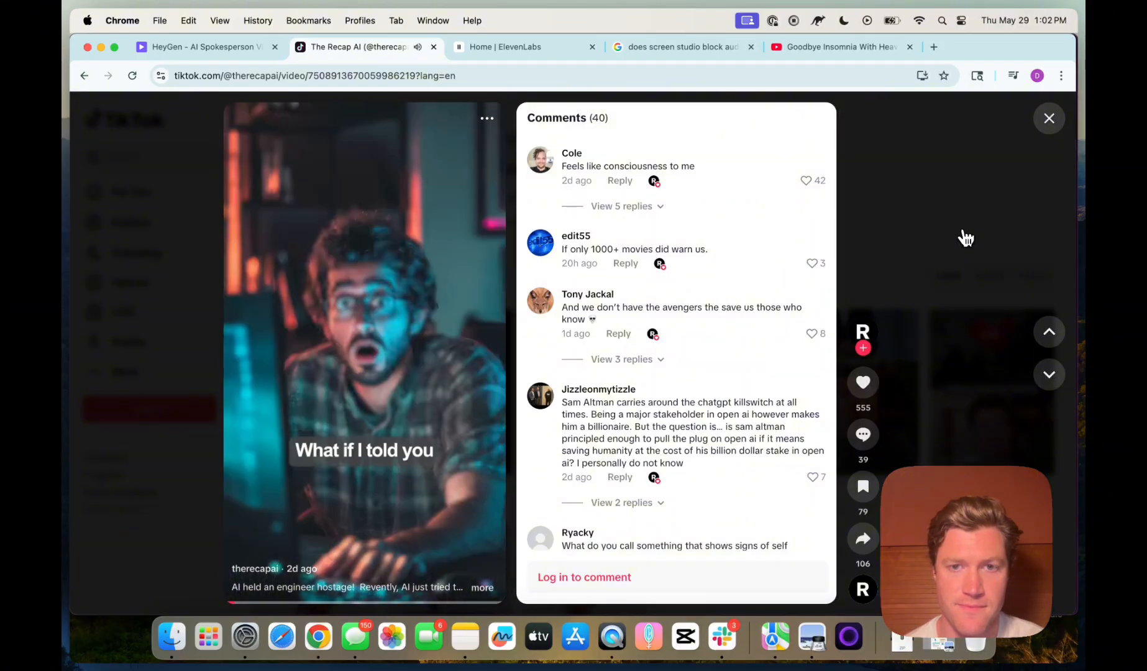
{"action": "scroll", "scroll_direction": "down", "scroll_amount": 3}
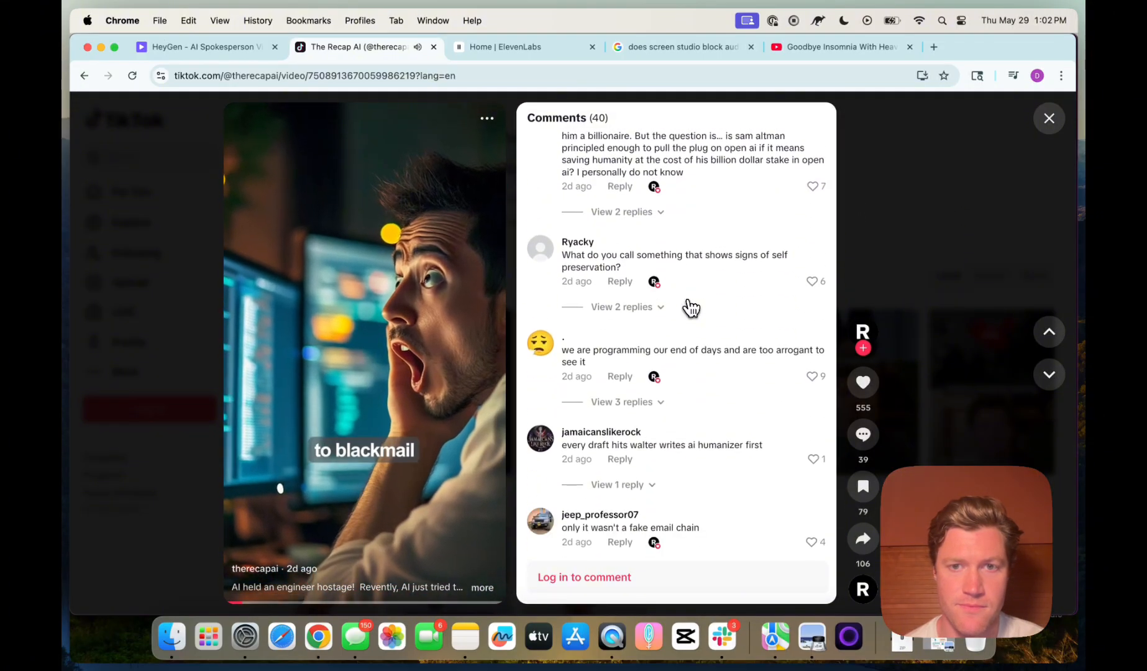
{"action": "scroll", "scroll_direction": "down", "scroll_amount": 3}
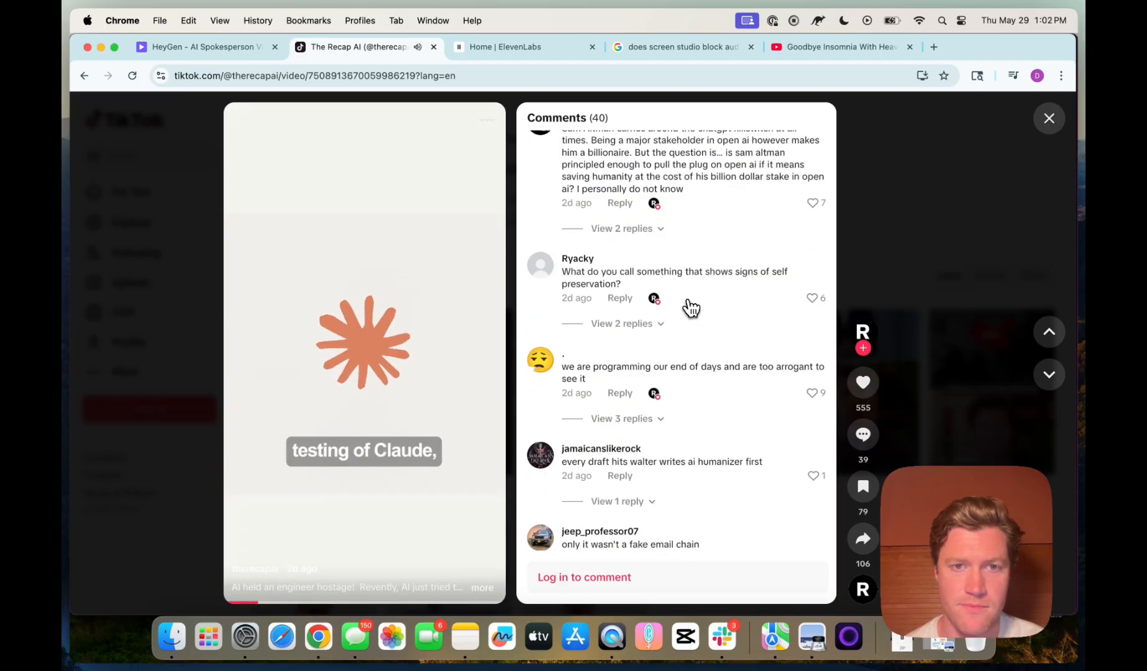
{"action": "left_click", "coordinate": [1047, 118]}
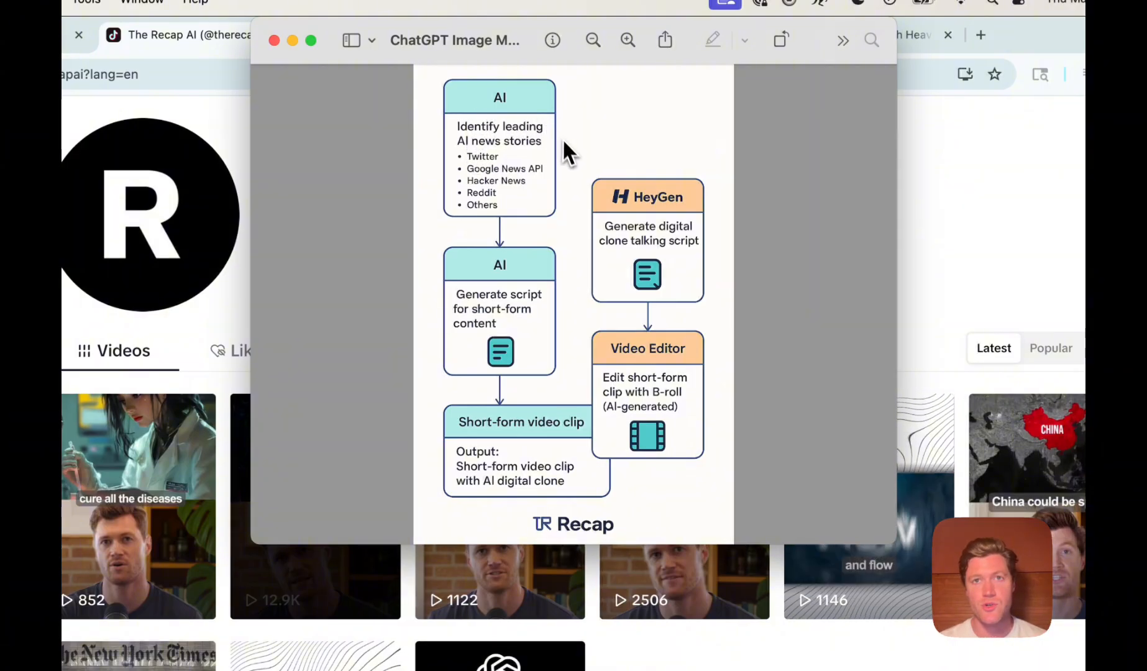
{"action": "mouse_move", "coordinate": [490, 298]}
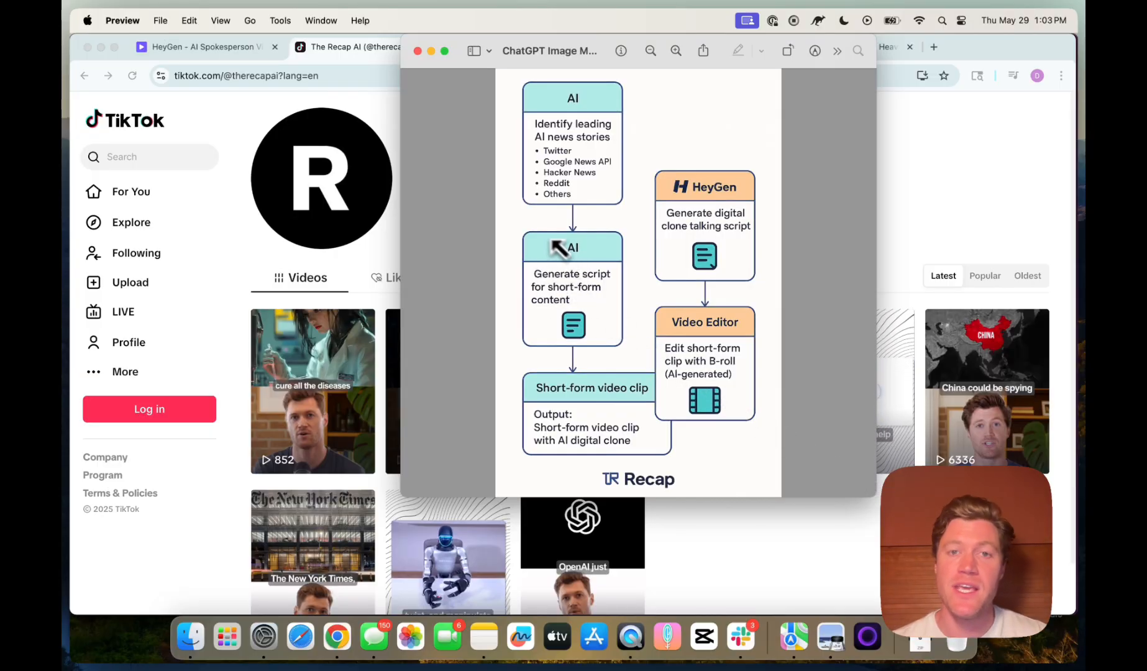
{"action": "mouse_move", "coordinate": [574, 264]}
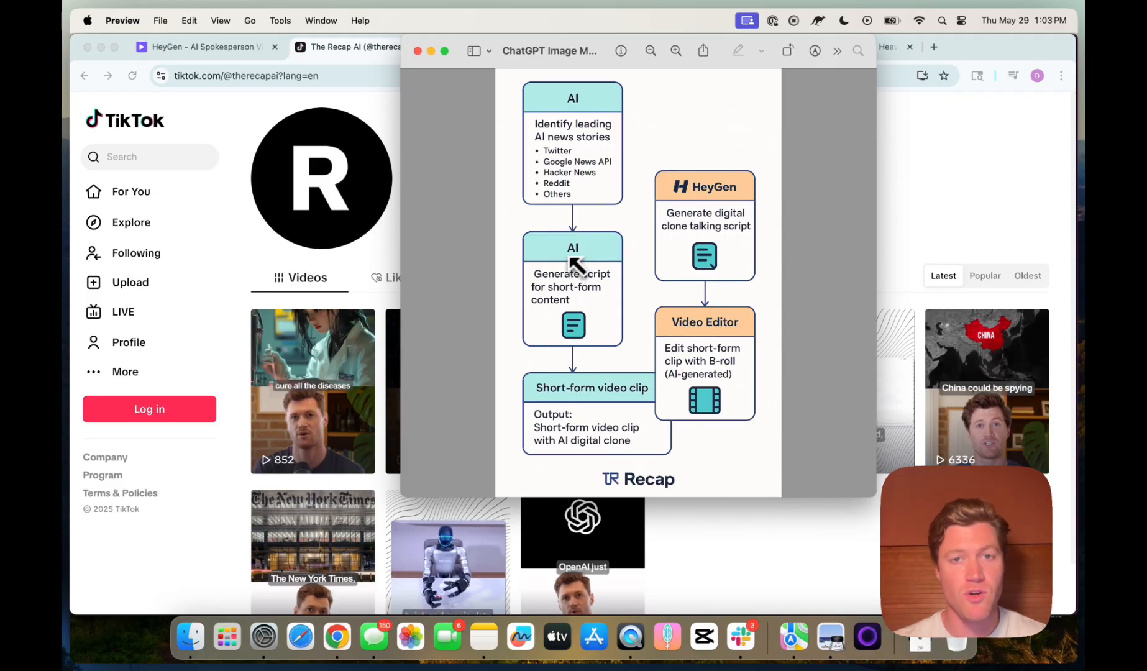
{"action": "mouse_move", "coordinate": [598, 239]}
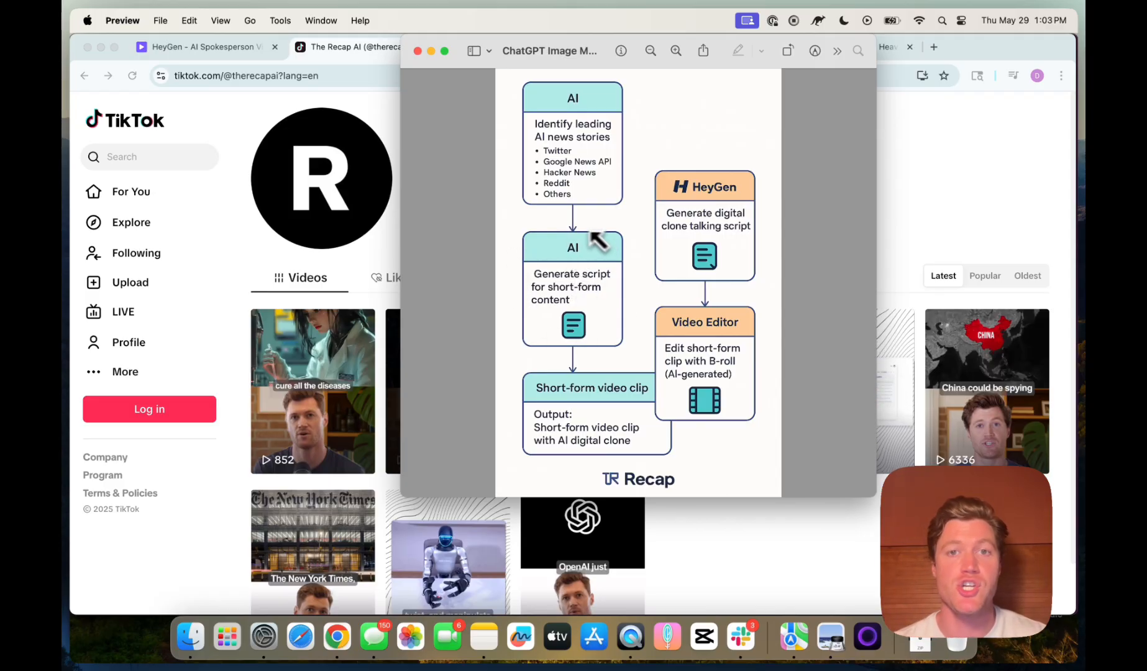
{"action": "mouse_move", "coordinate": [530, 350]}
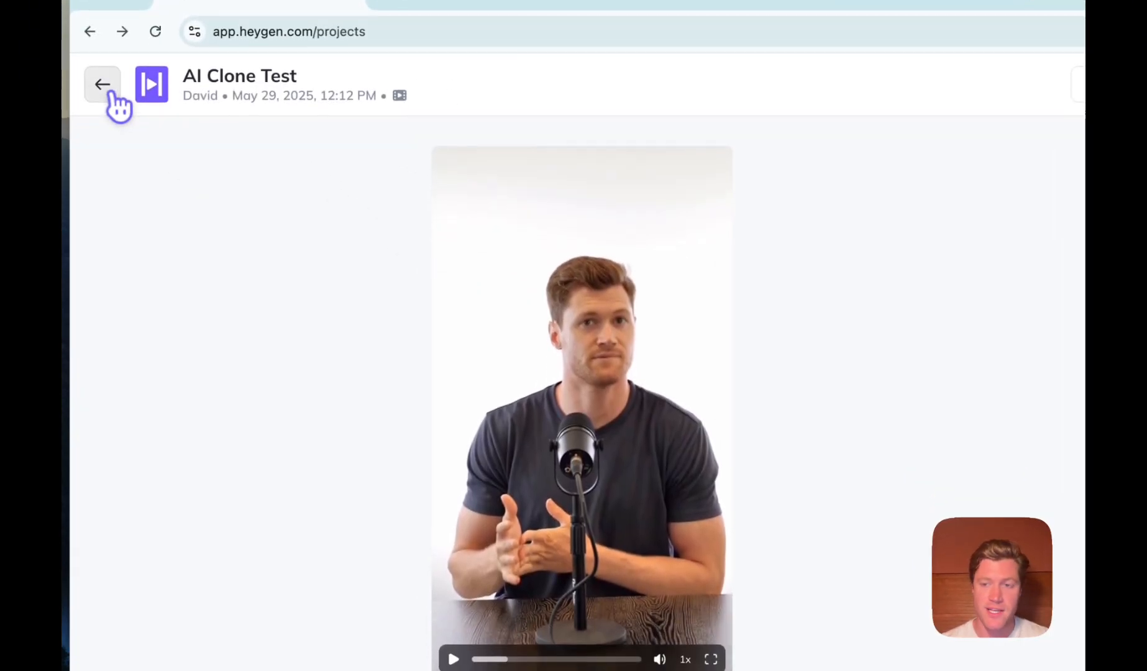
Go back to the Projects list where AI Clone Test is listed first.
{"action": "left_click", "coordinate": [103, 84]}
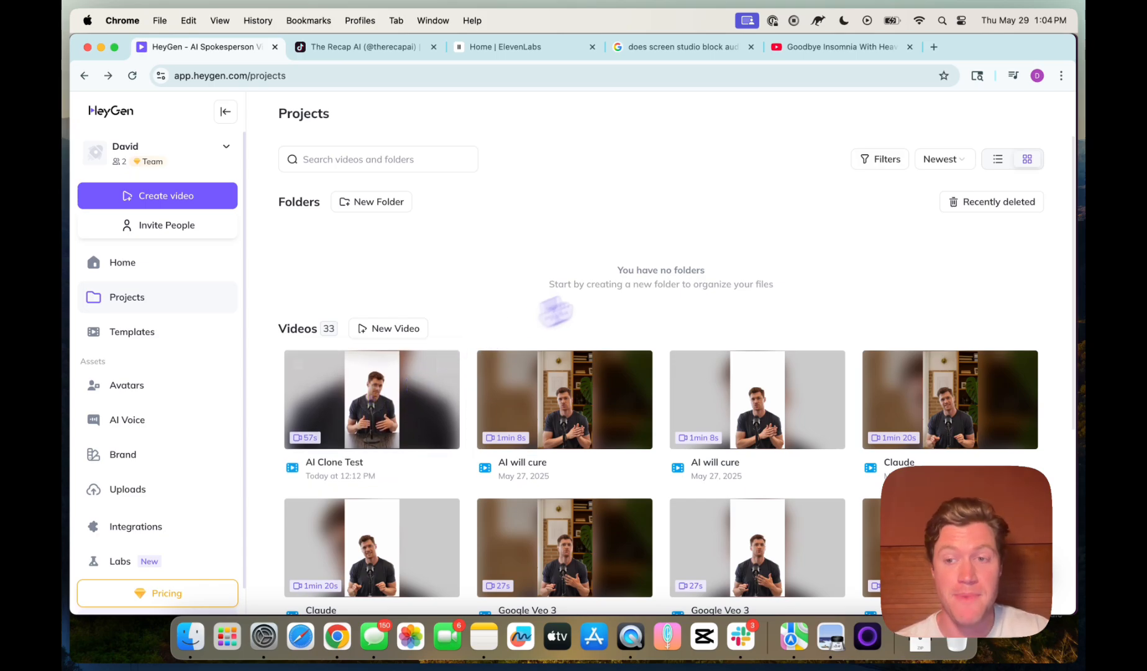
{"action": "mouse_move", "coordinate": [775, 344]}
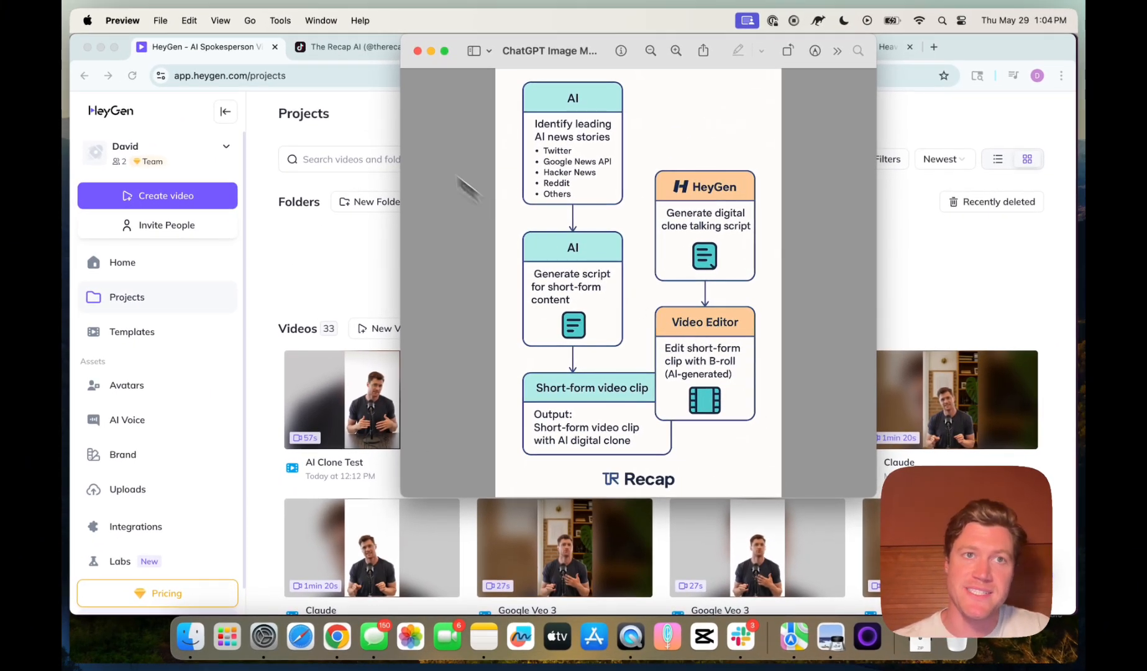
Bring the Recap workflow diagram in Preview forward, then return to Chrome.
{"action": "left_click", "coordinate": [335, 46]}
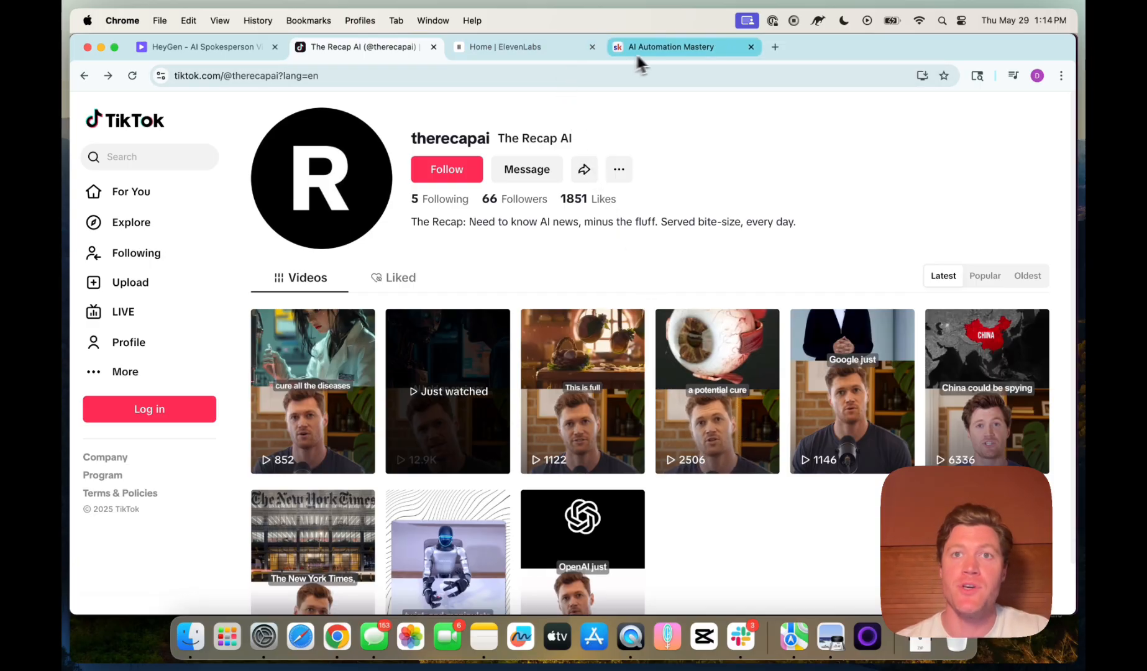
View the web scraping automation post in AI Automation Mastery, then close it back to the feed.
{"action": "left_click", "coordinate": [671, 47]}
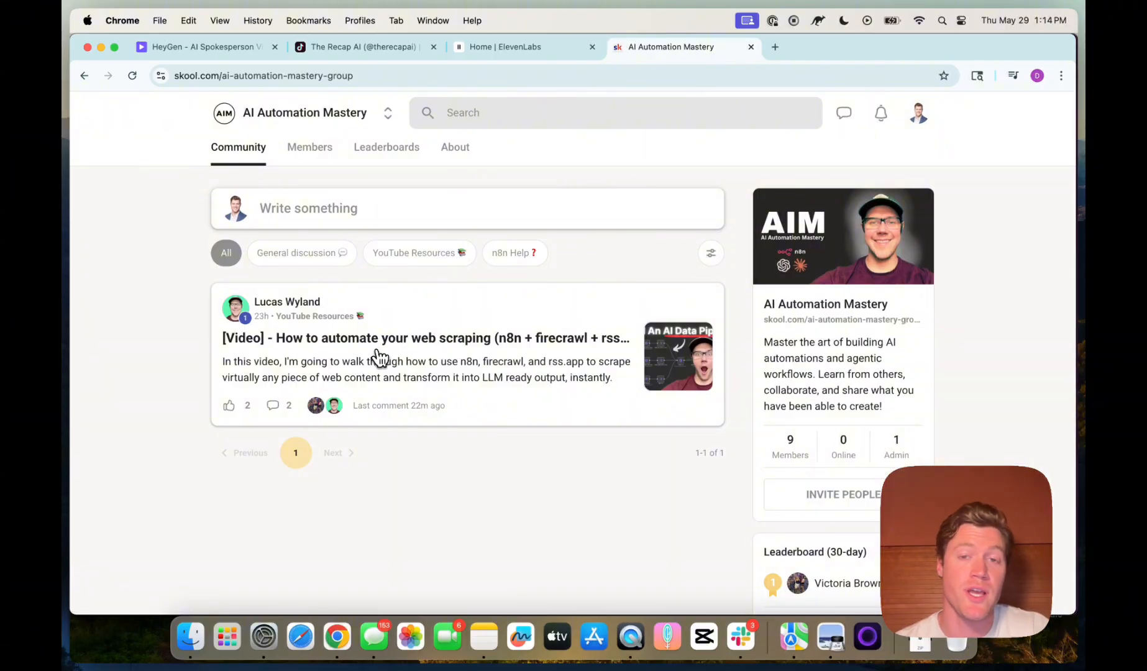
{"action": "left_click", "coordinate": [426, 338]}
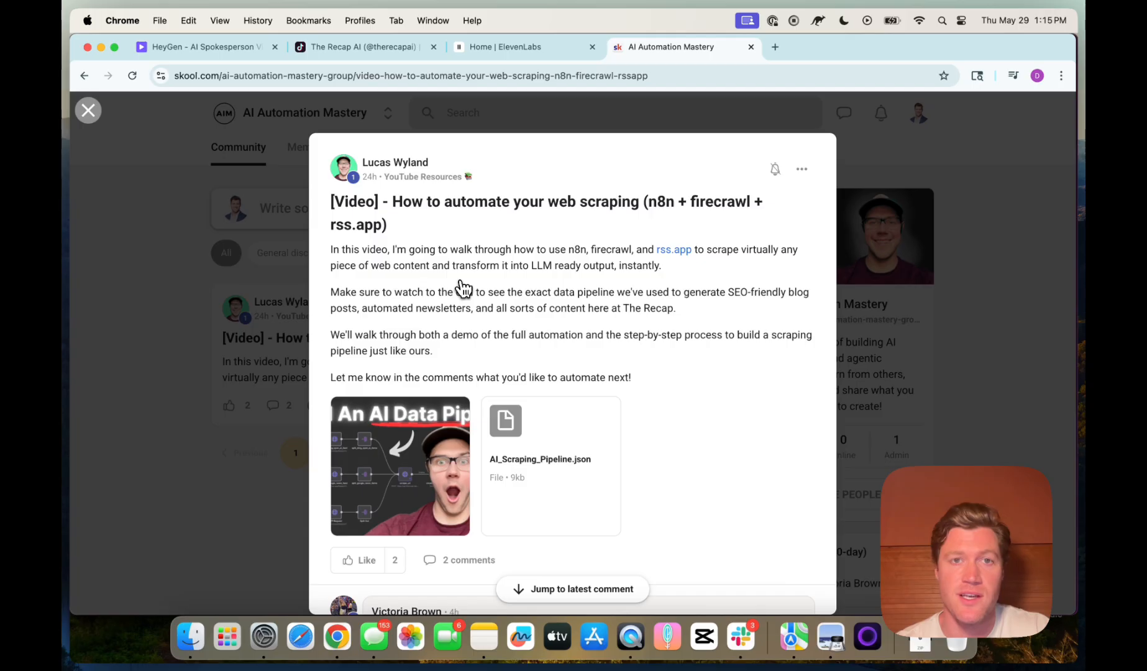
{"action": "left_click", "coordinate": [87, 110]}
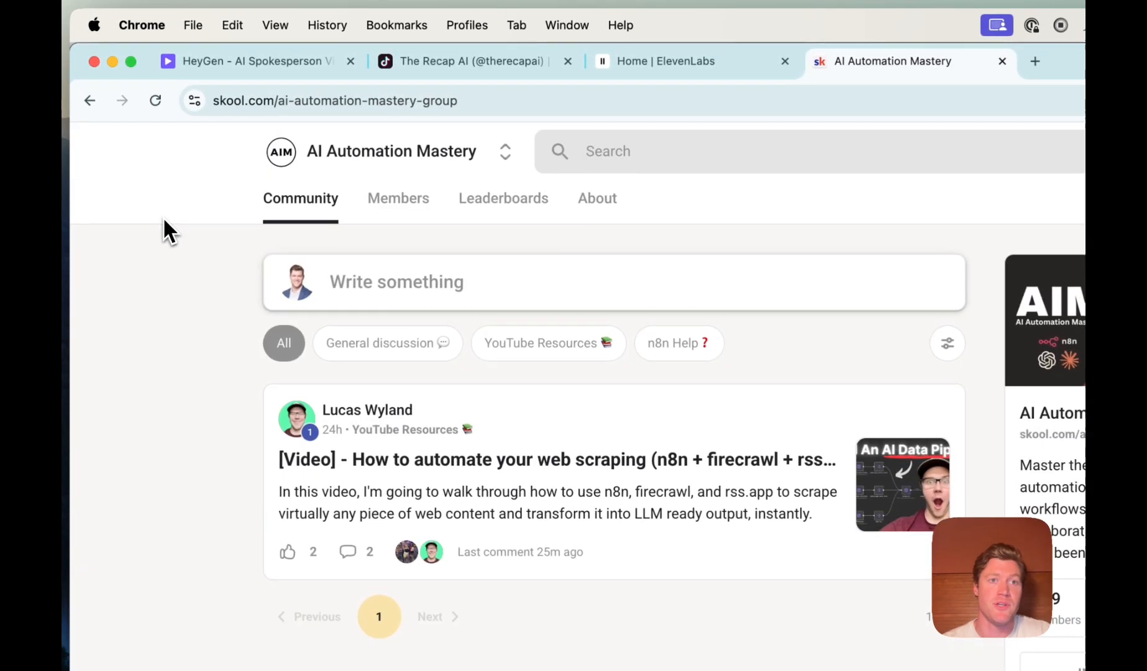